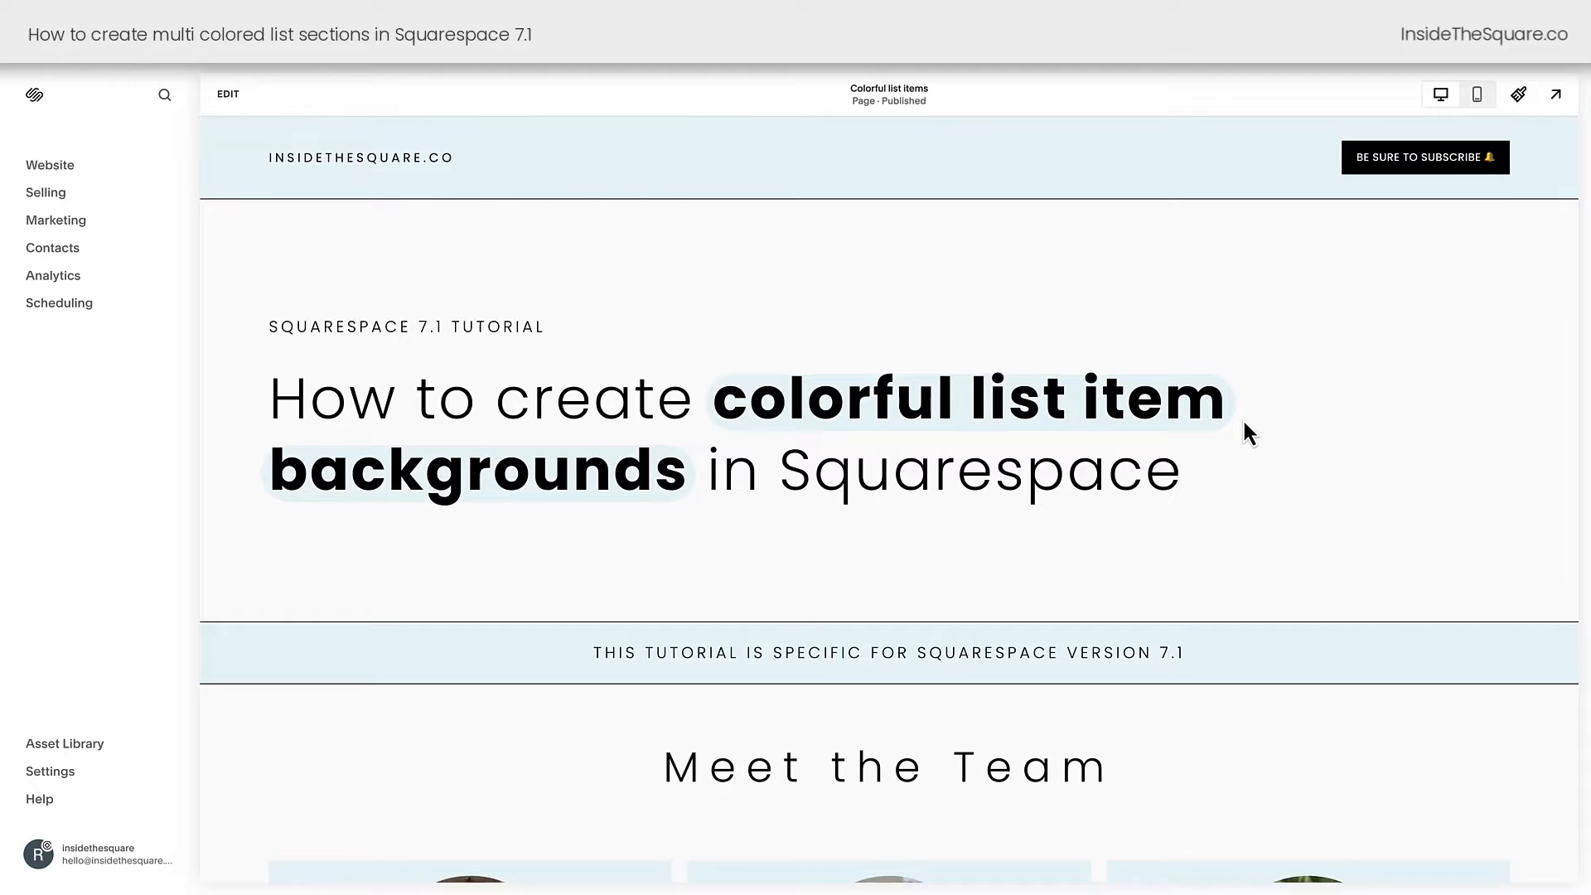
Step: Go to Website, then Website Tools, then Custom CSS to show the empty CSS editor
scroll(down, 3)
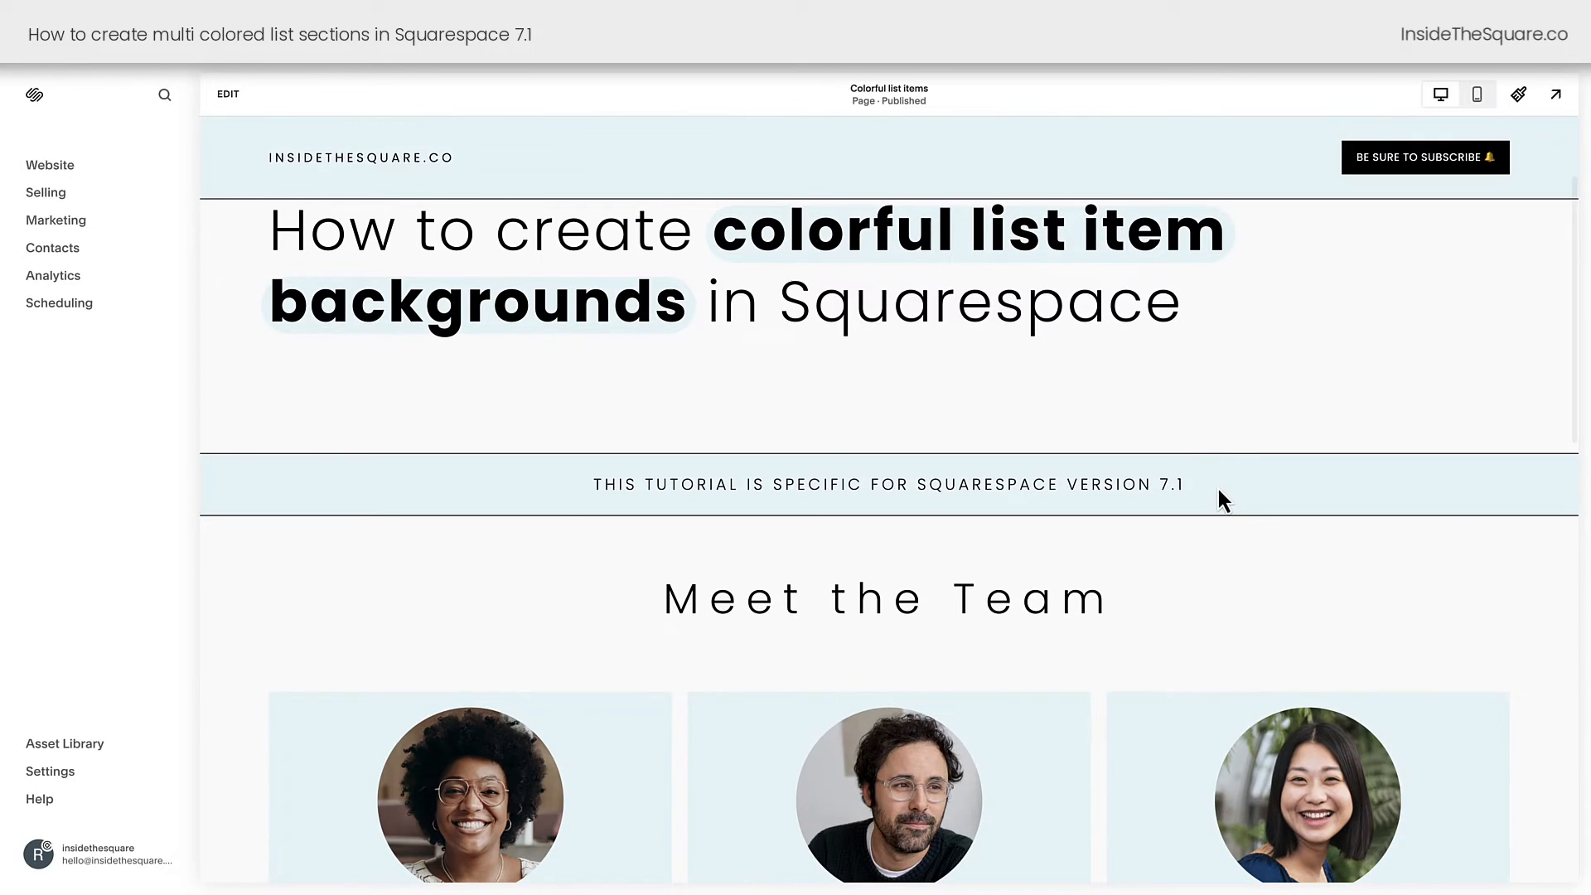
triple_click(888, 484)
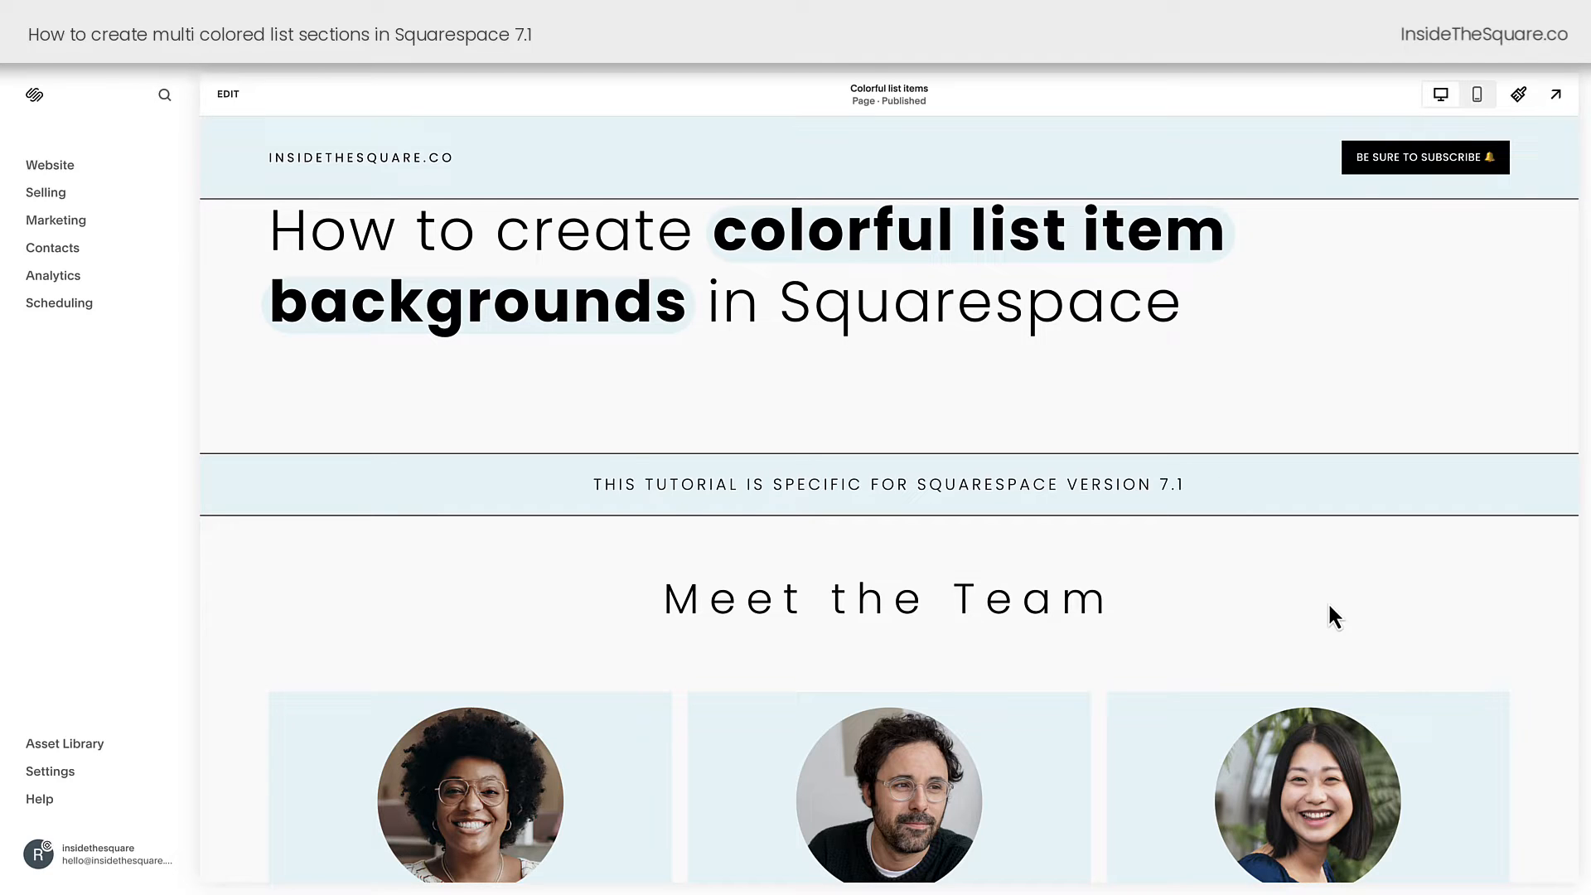
scroll(down, 3)
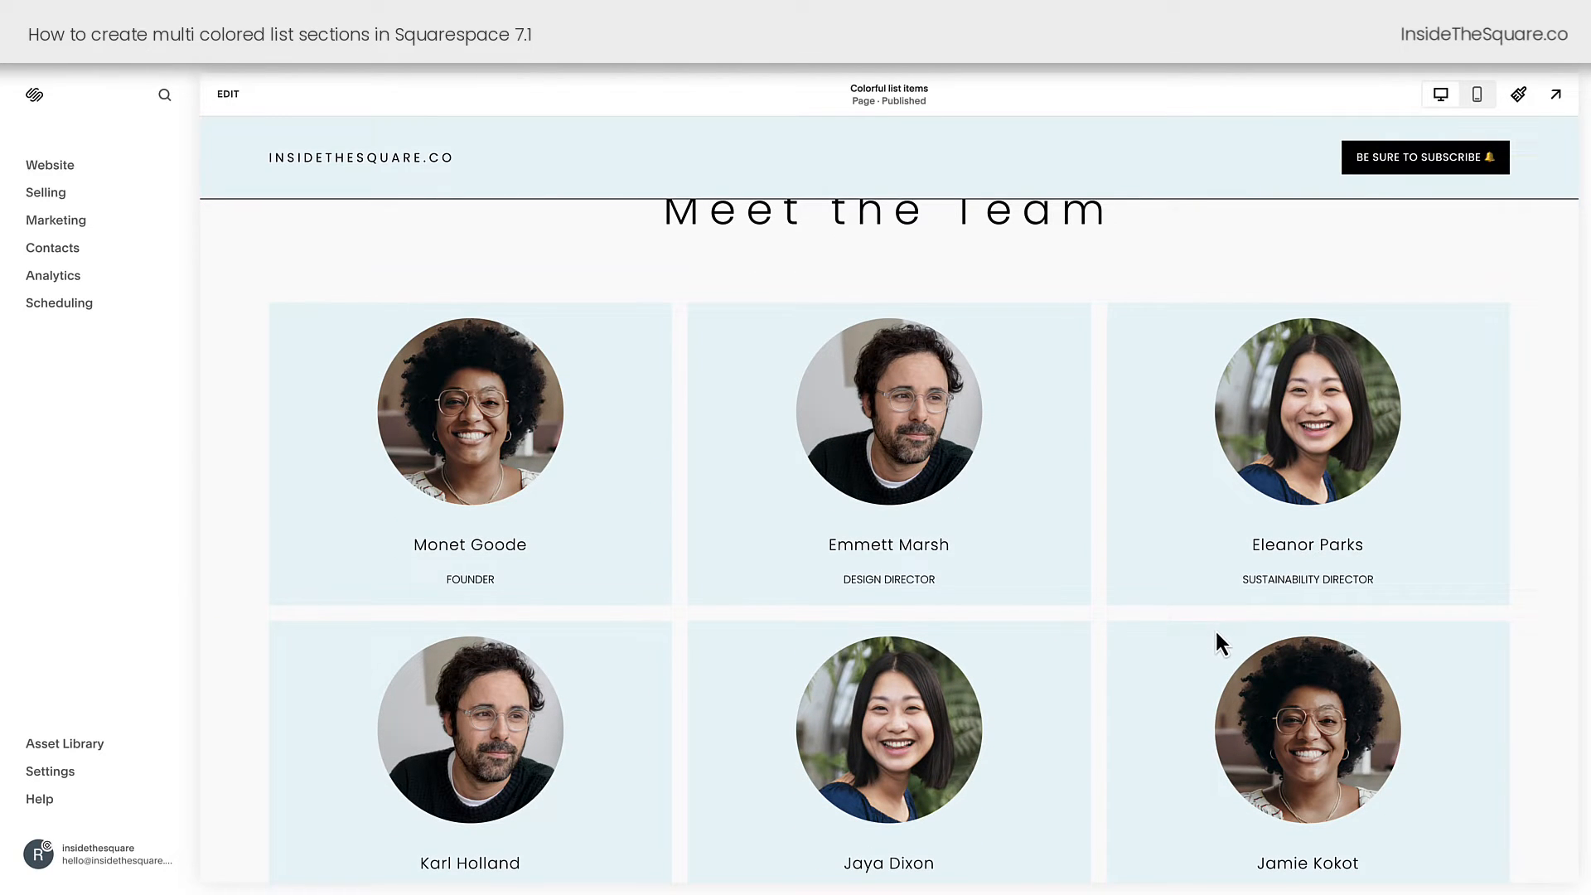
mouse_move(68, 182)
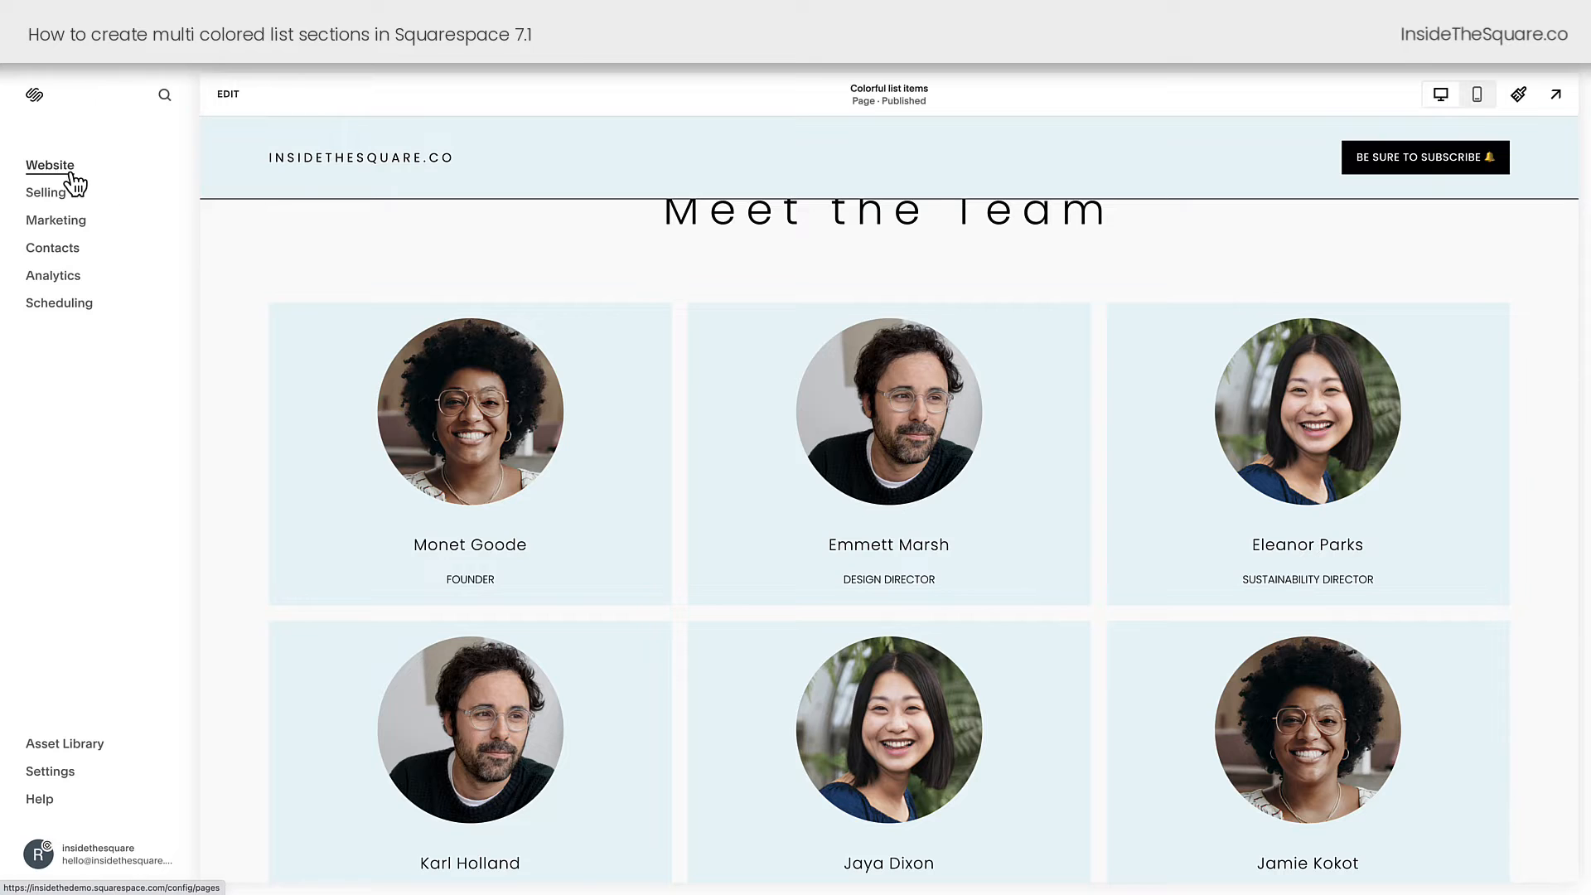
click(50, 165)
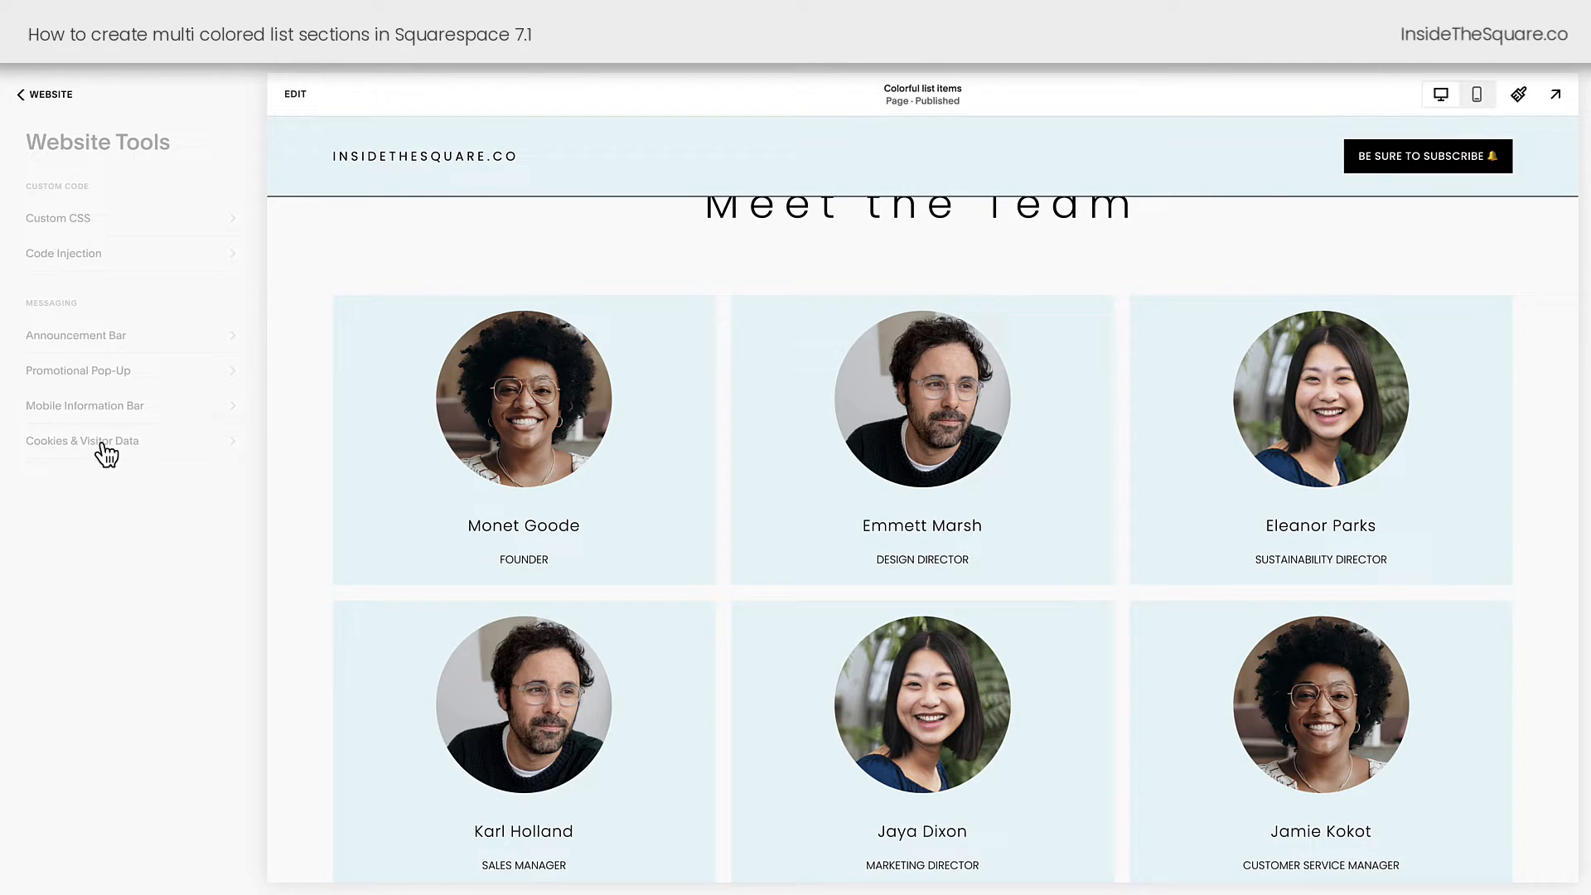
click(58, 218)
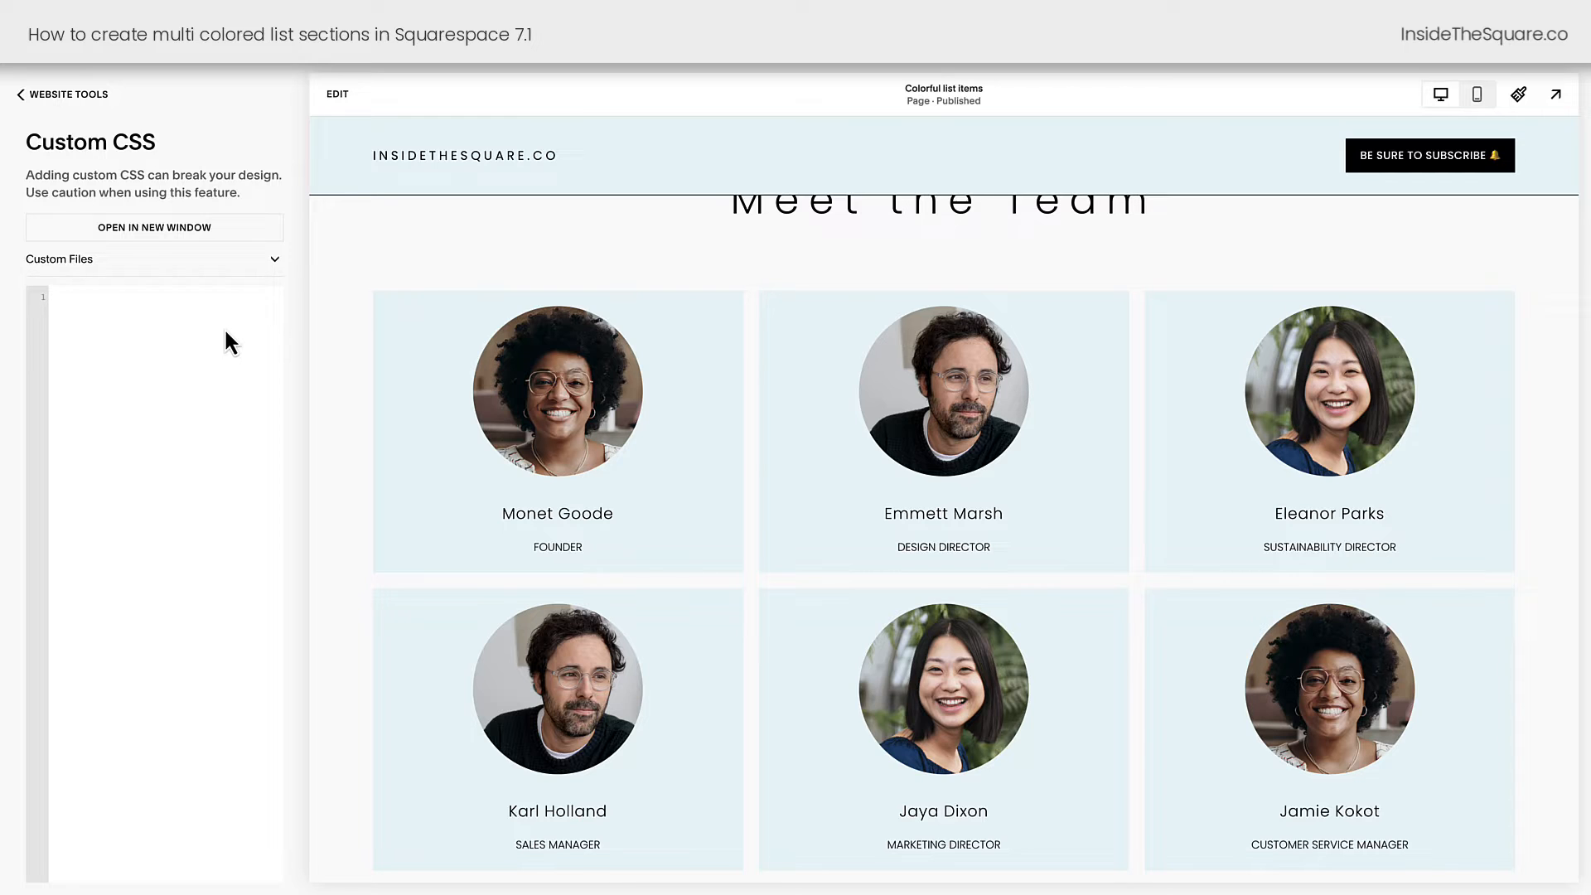
mouse_move(730, 440)
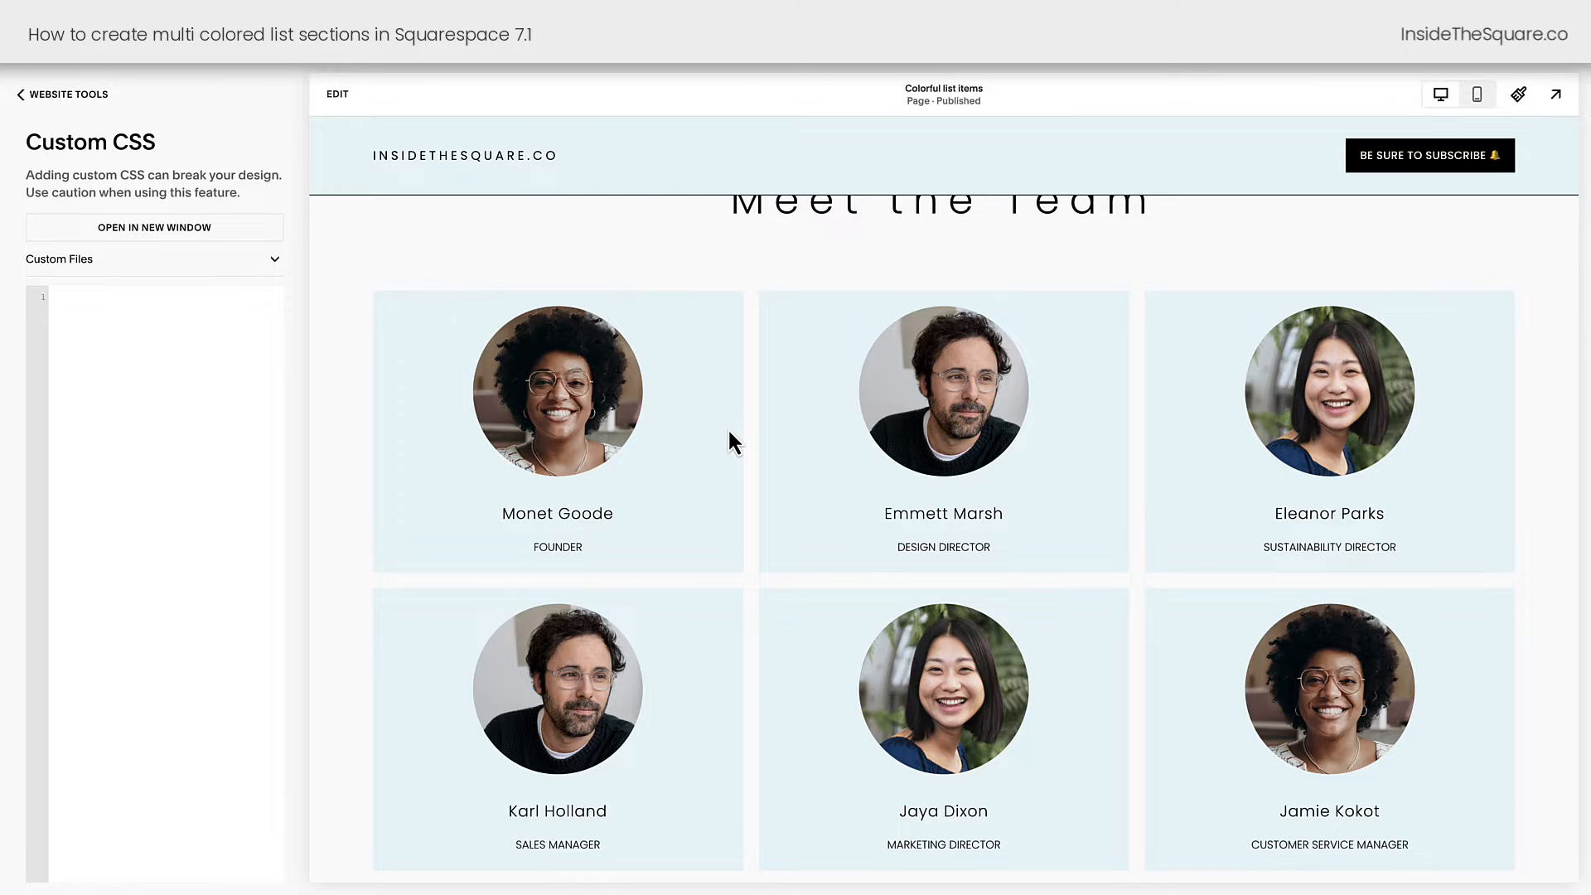
scroll(down, 3)
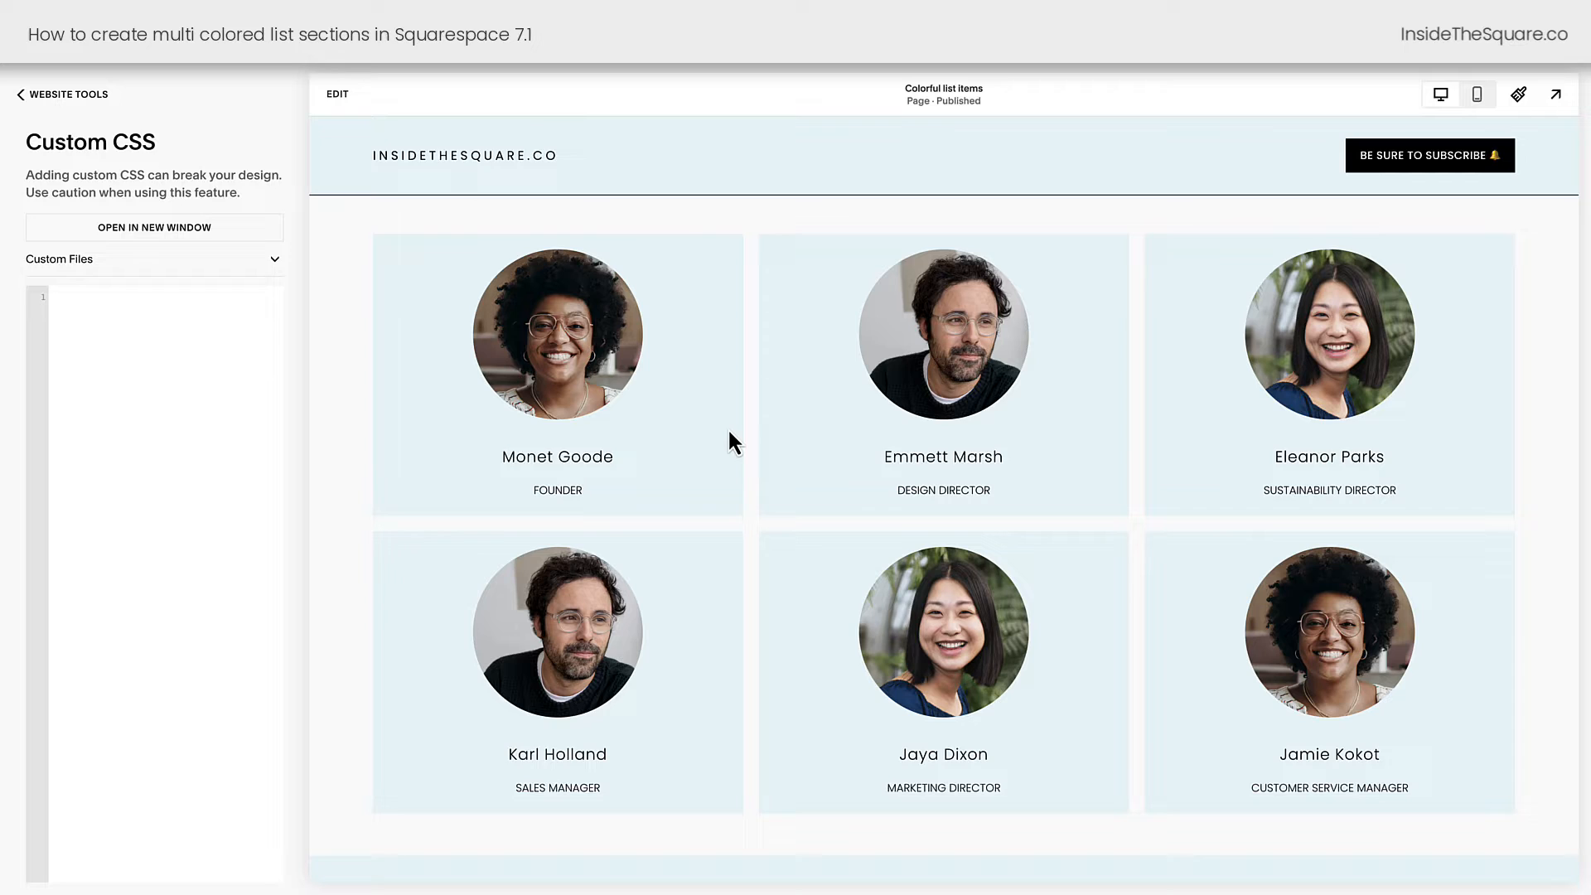
Step: Enter the rule .list-item{background:pink!important} in the Custom CSS box
text(.list-item{background:pink)
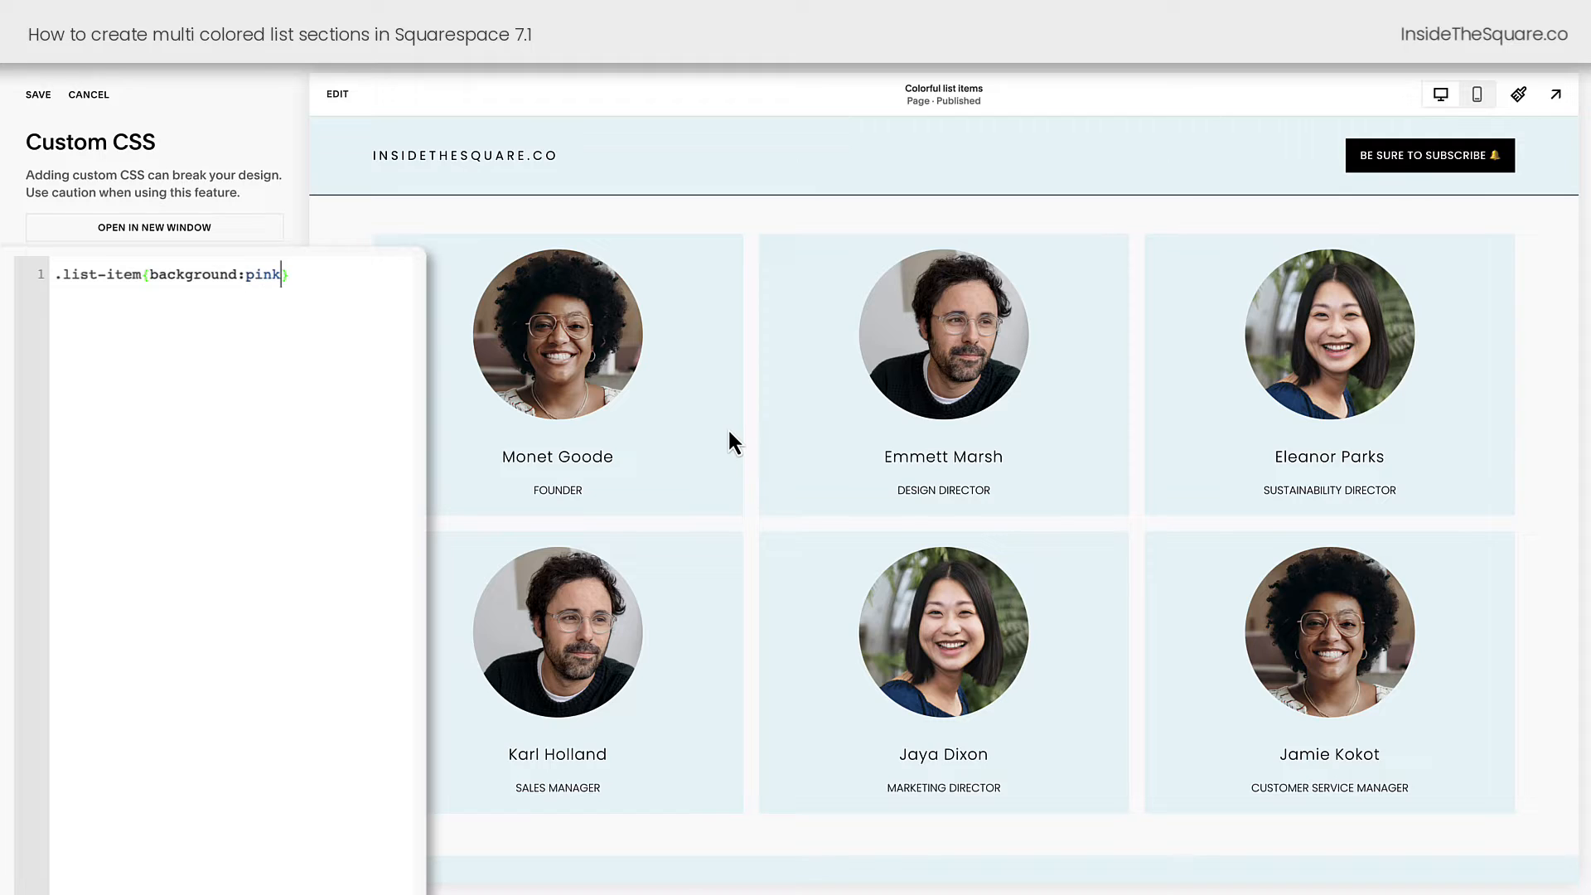
text(!important)
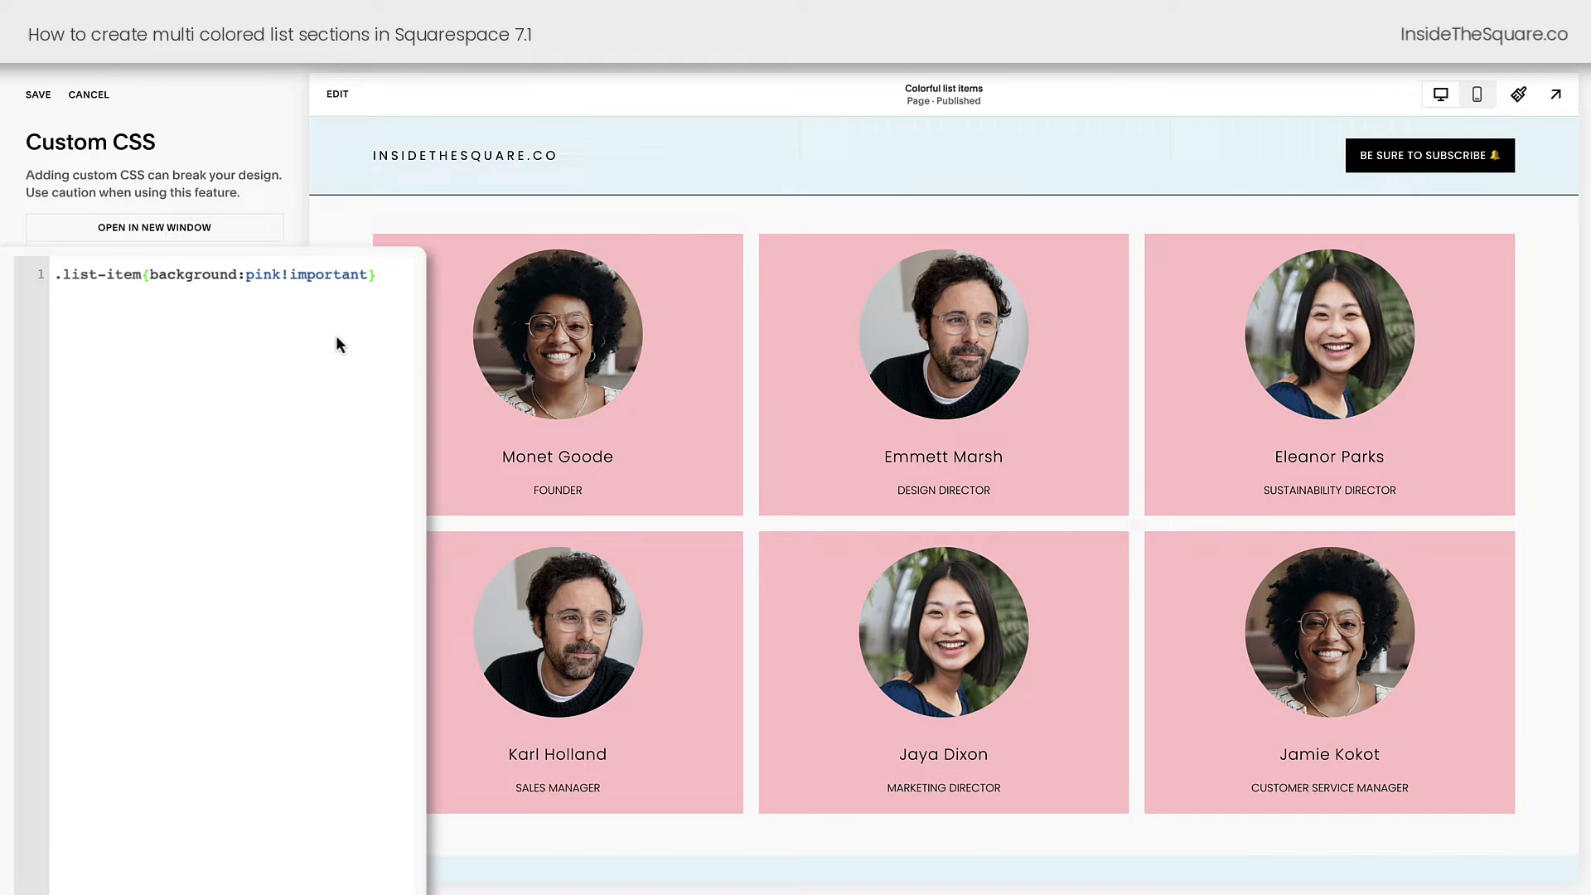
mouse_move(865, 658)
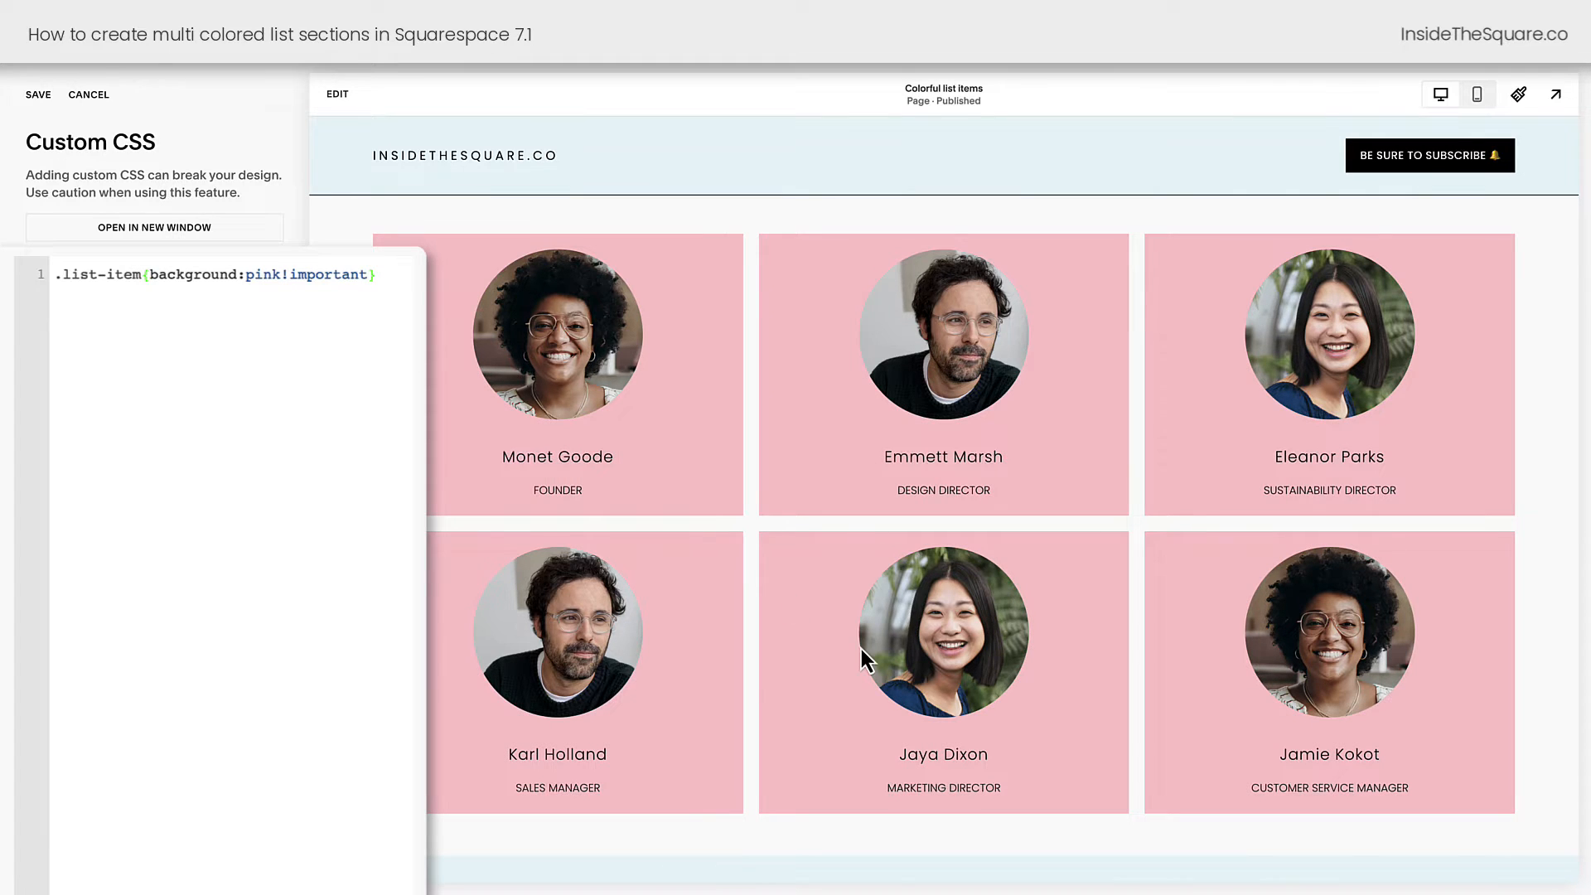
scroll(down, 3)
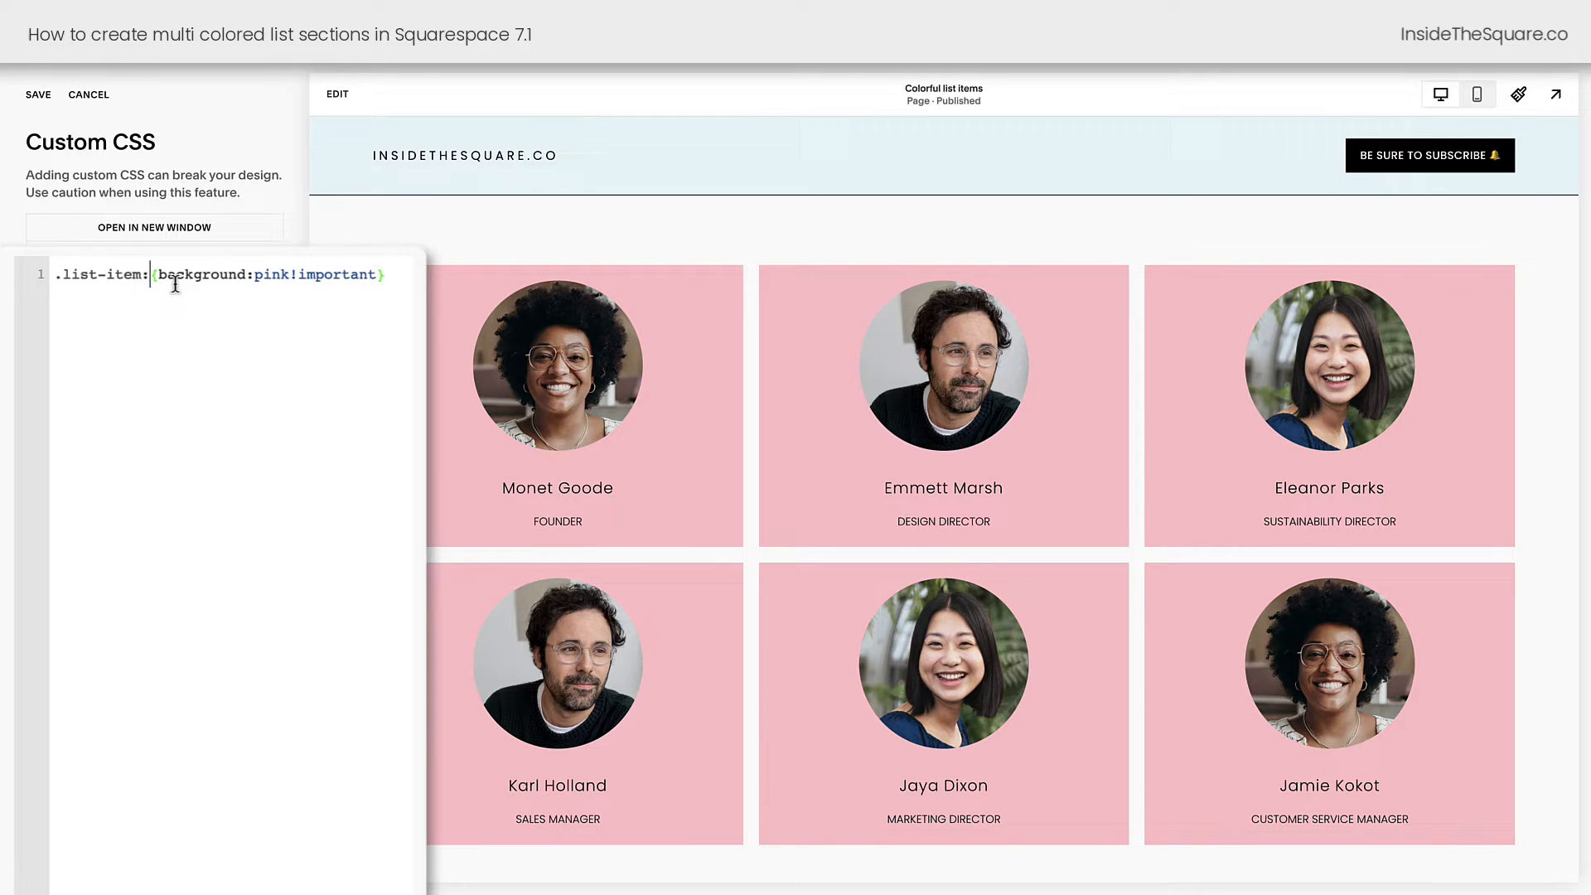
Step: Scope the pink rule with :nth-child(1) and start a duplicate rule on line 2
text(:nth-child)
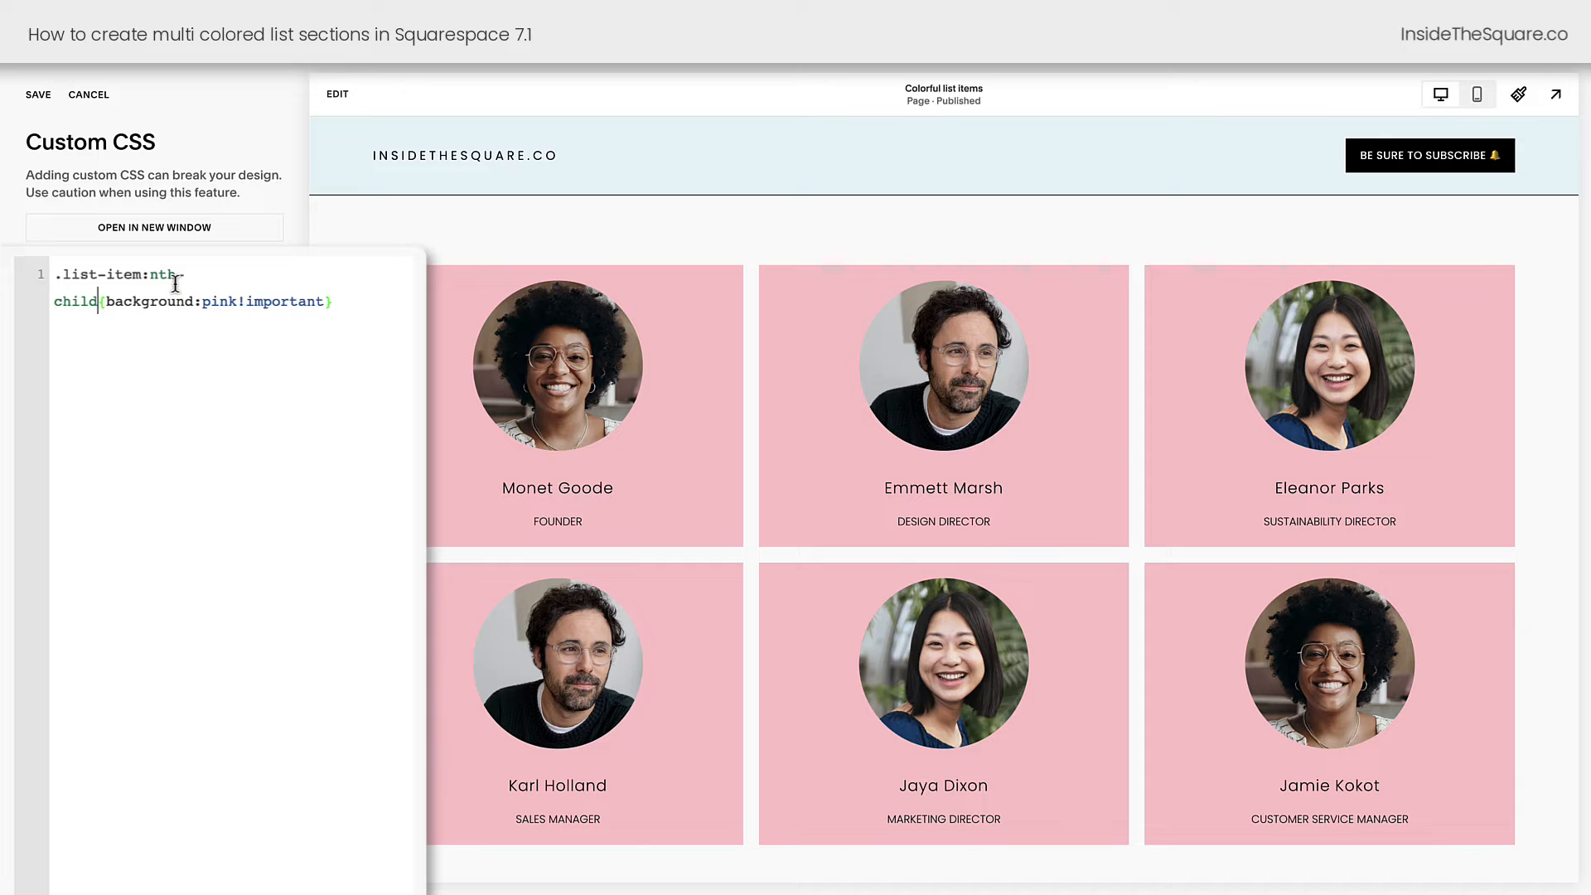
text((3))
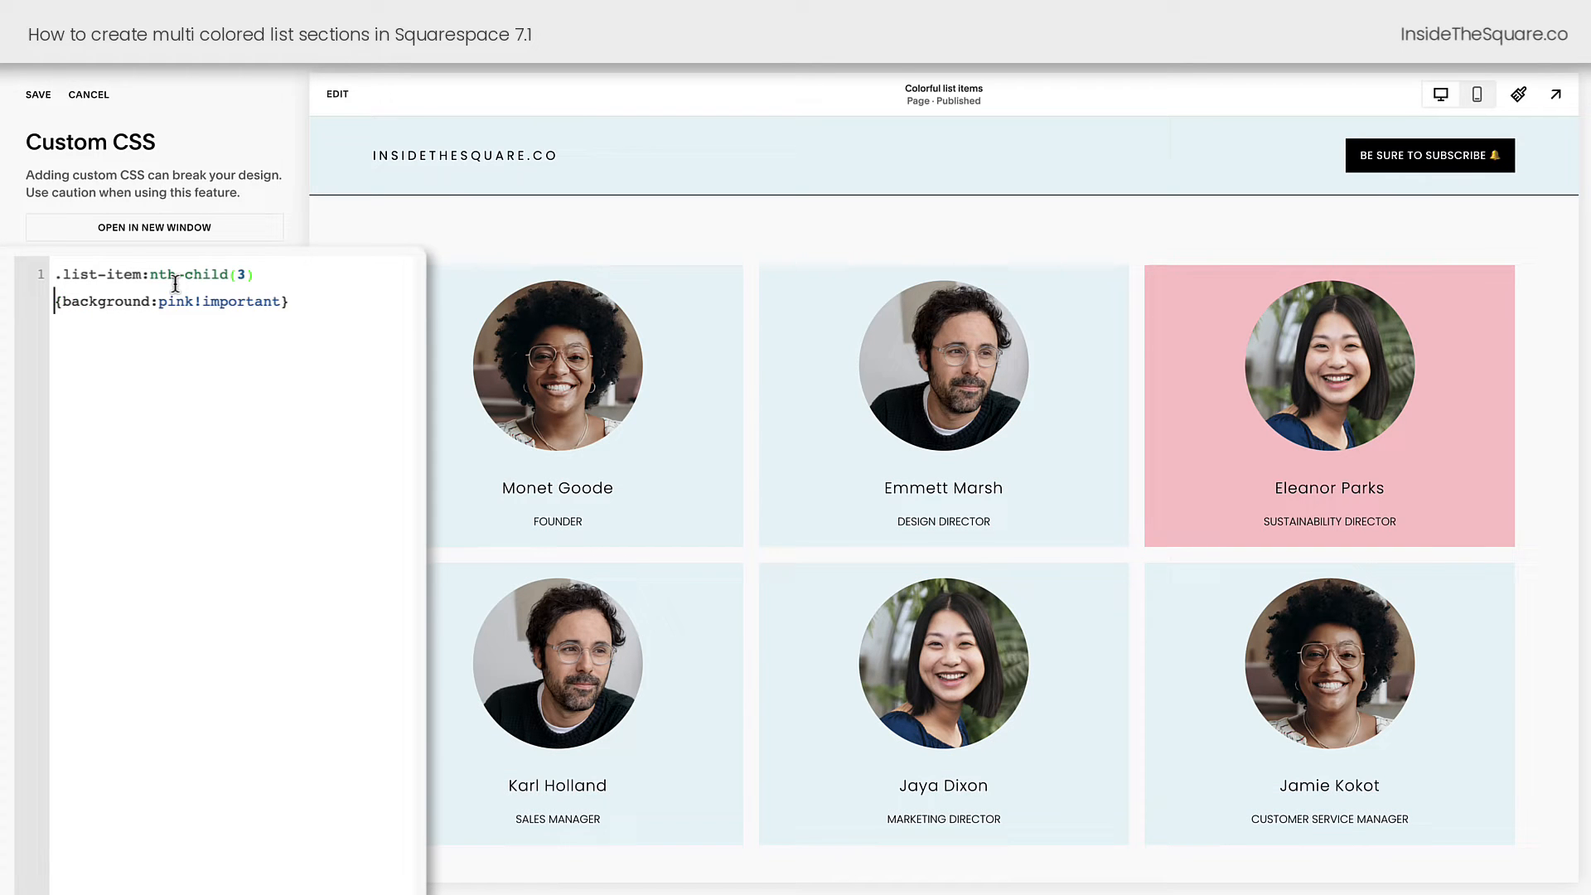
scroll(down, 3)
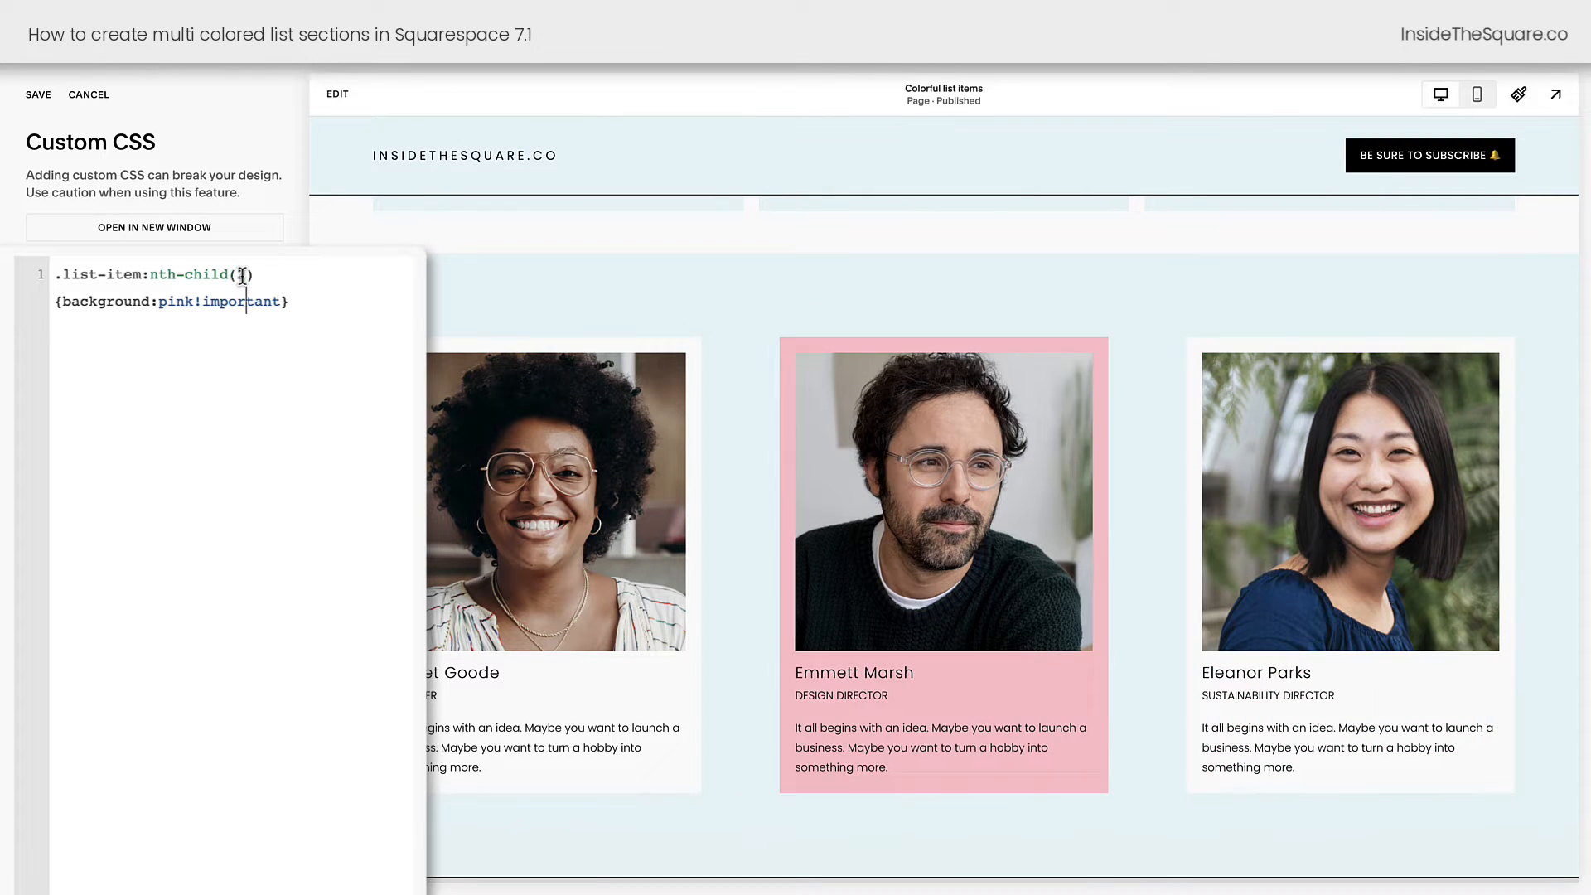
key(Backspace)
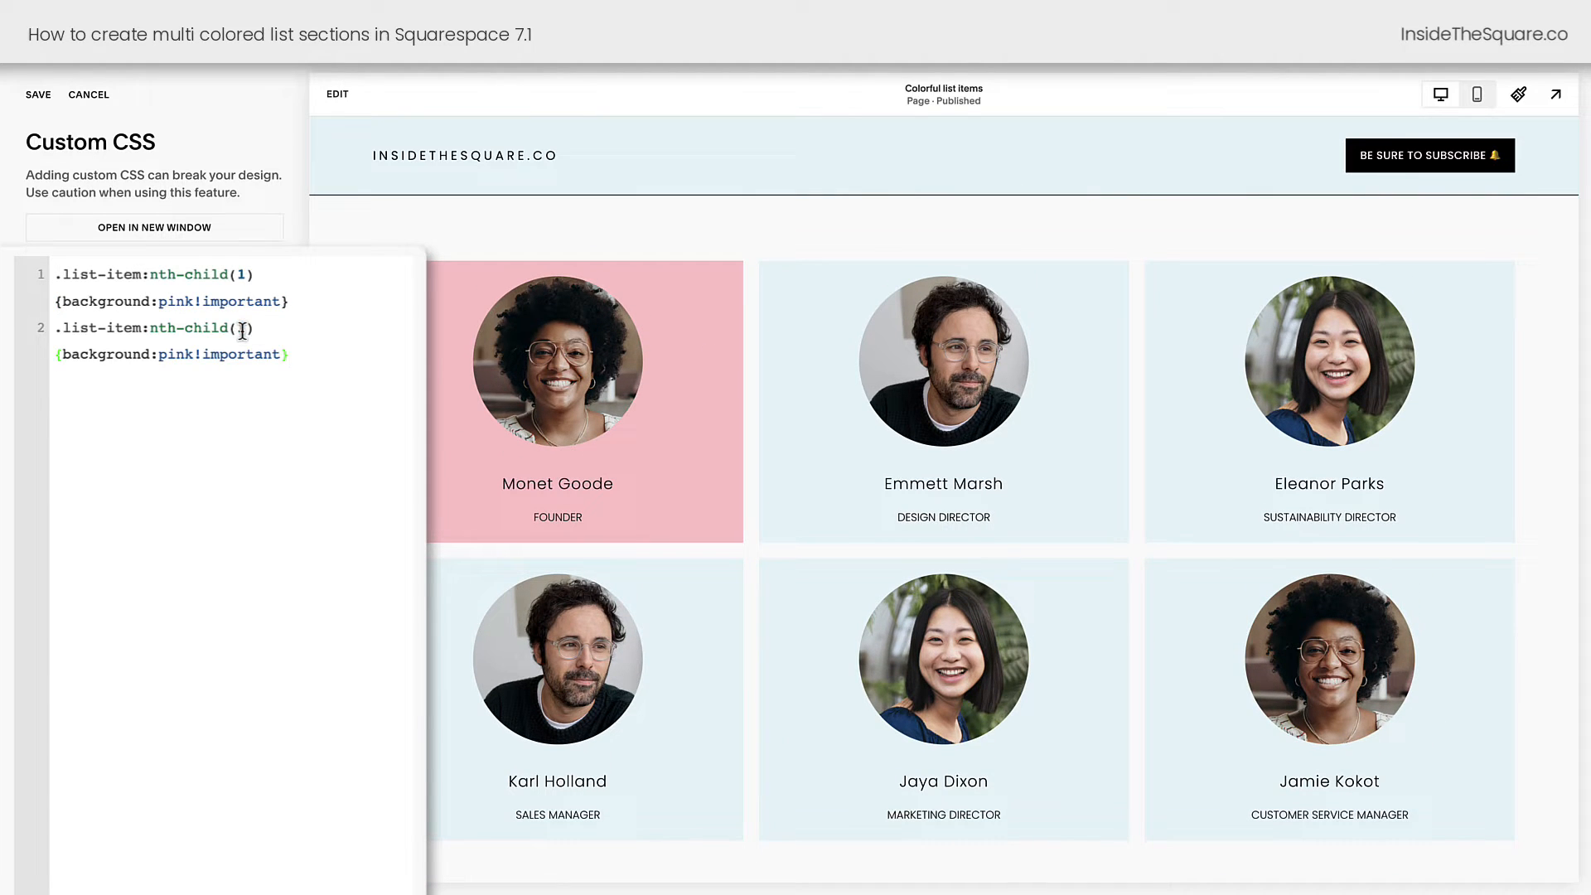
Step: Make odd cards pink and give the nth-child(2) card teal #50bdb8 instead of purple
text(2)
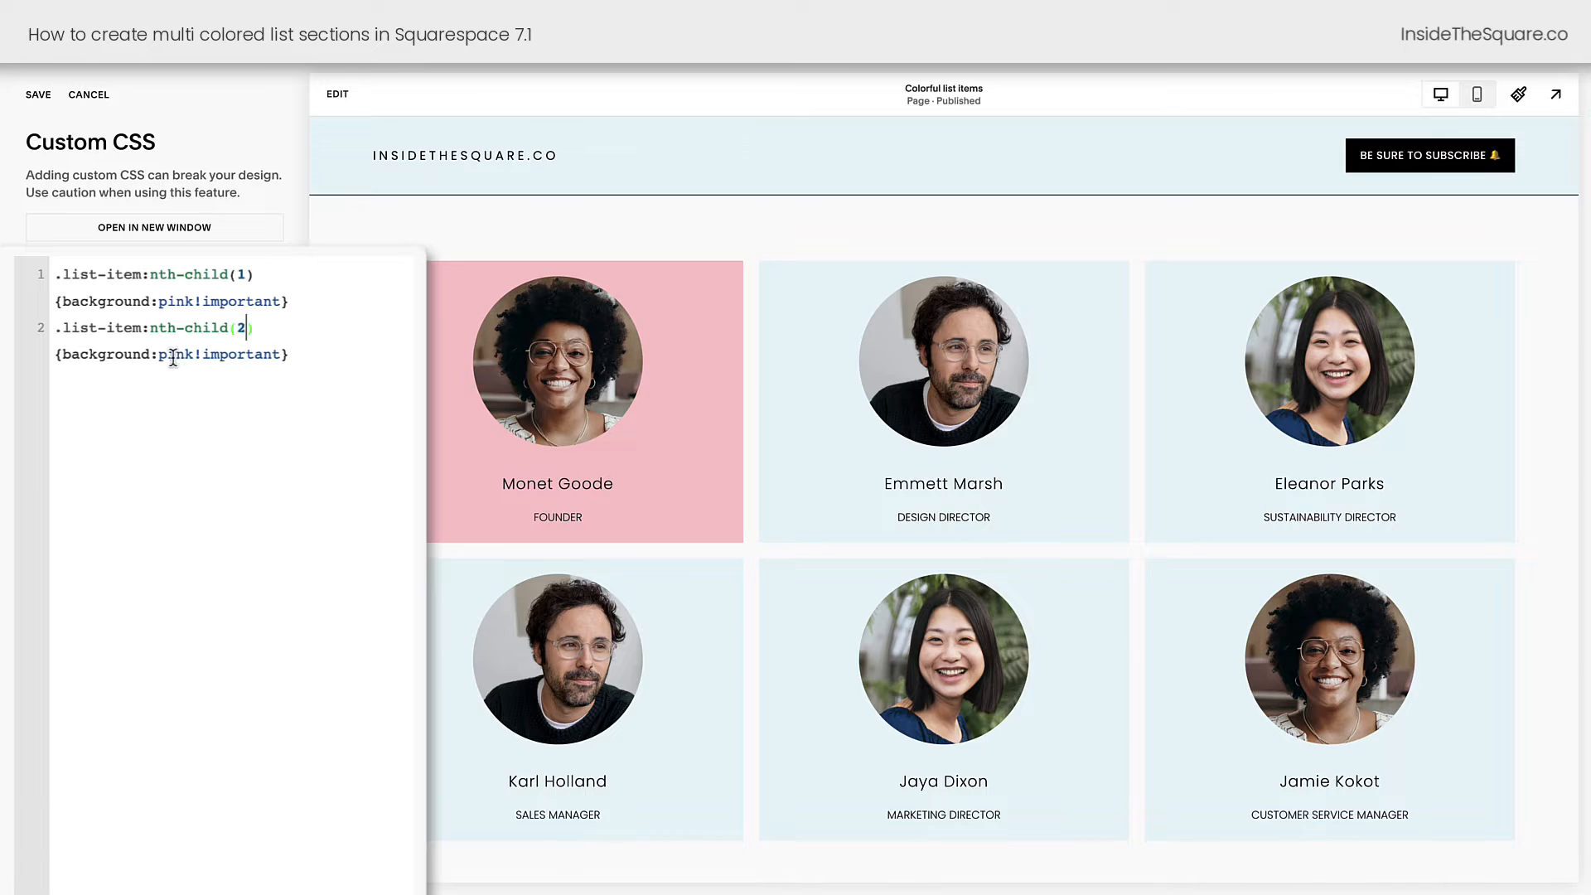
text(purp)
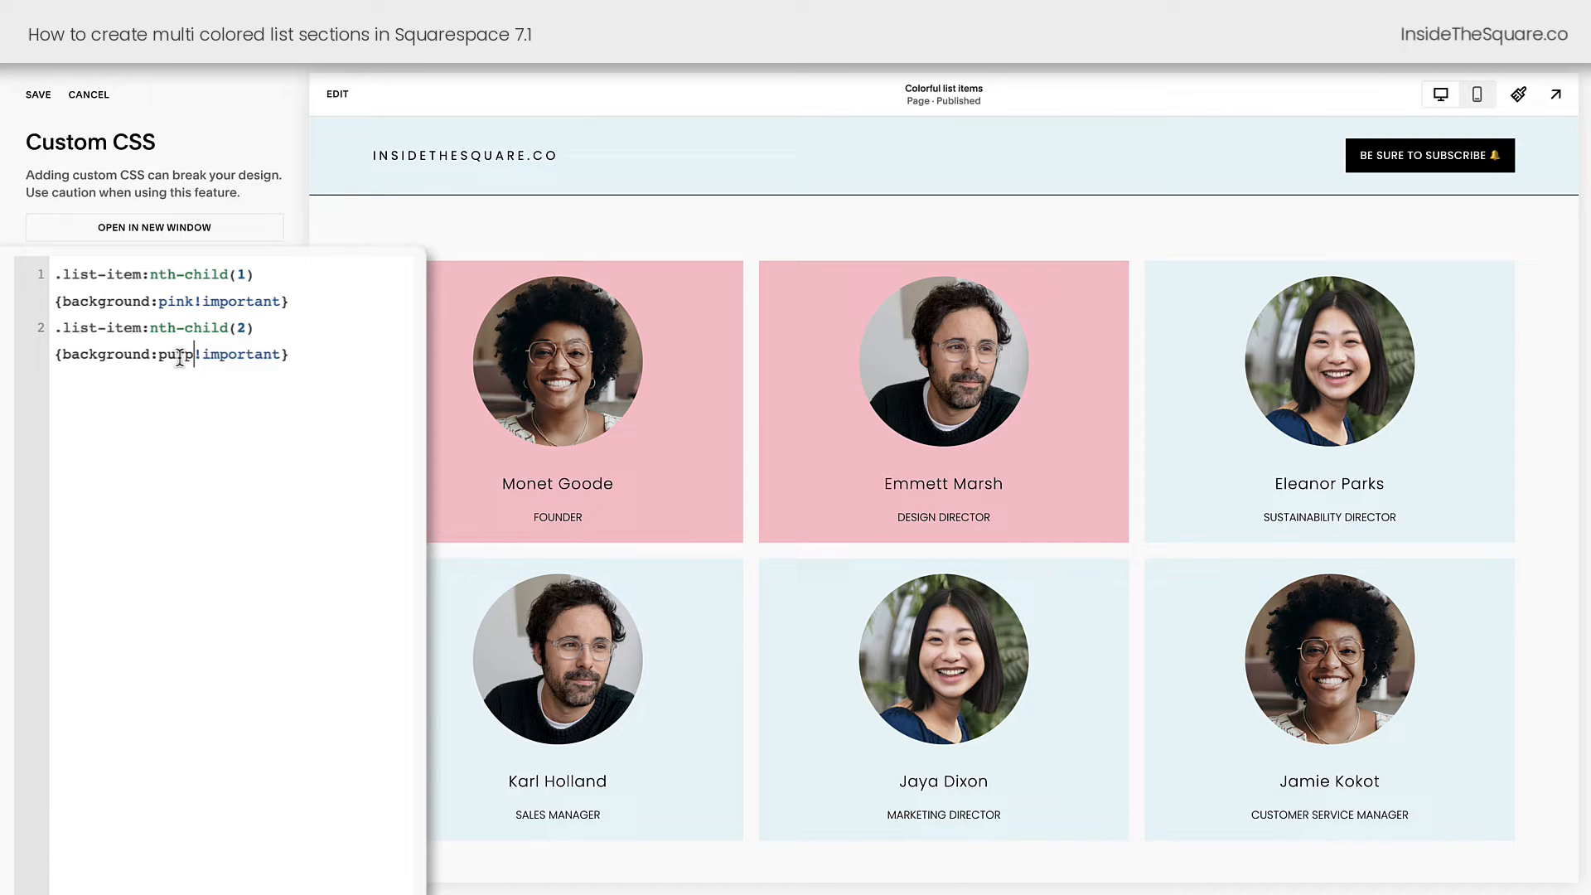
double_click(181, 355)
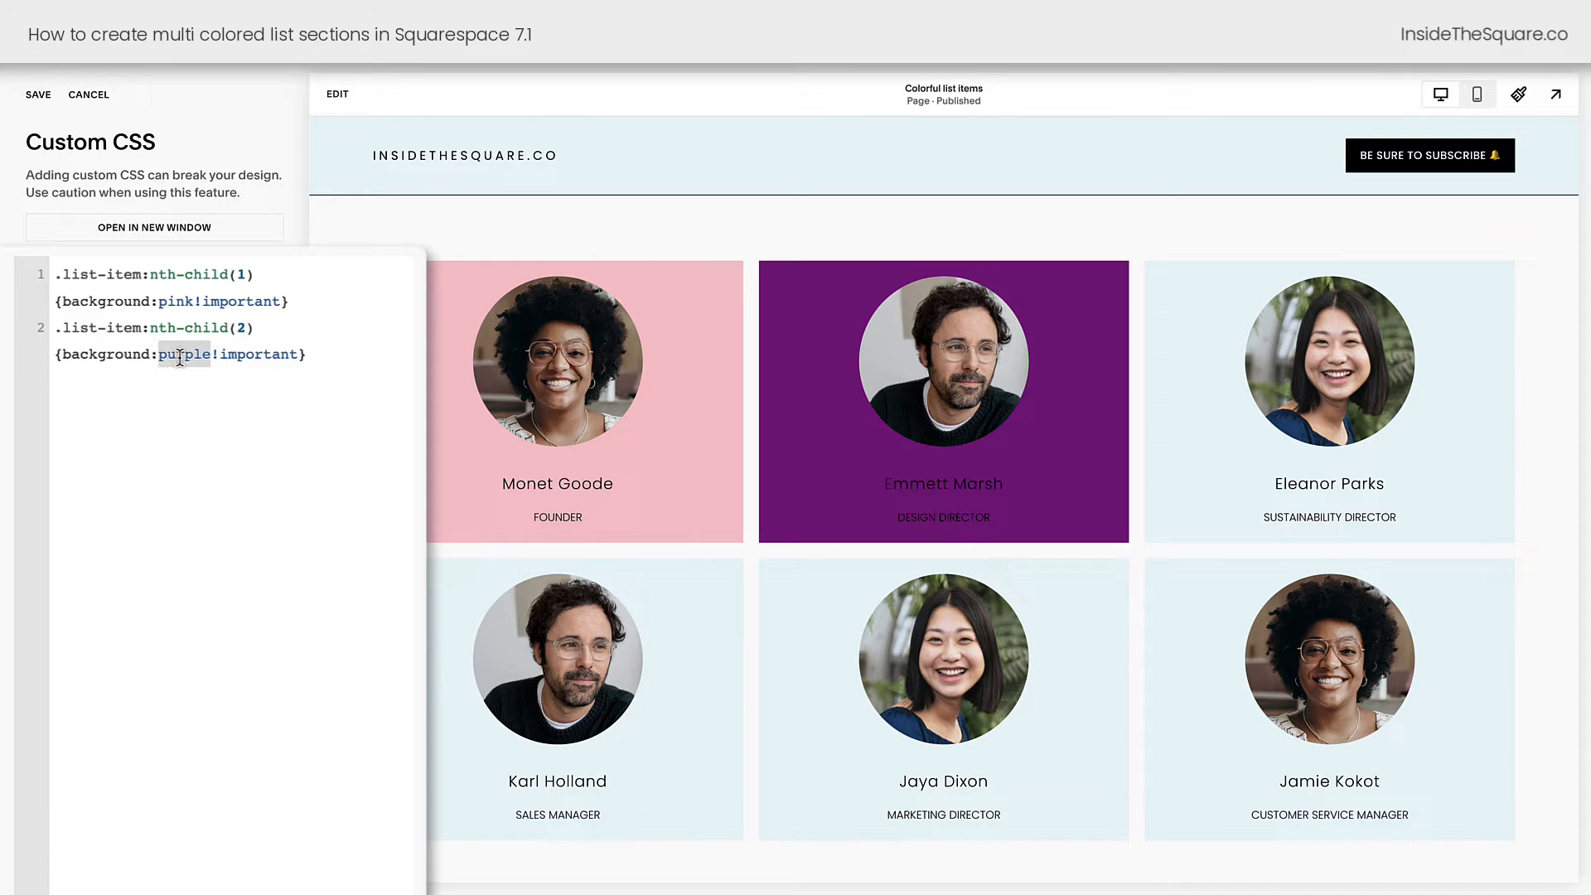
text(#57bdb8)
click(164, 274)
text(odd)
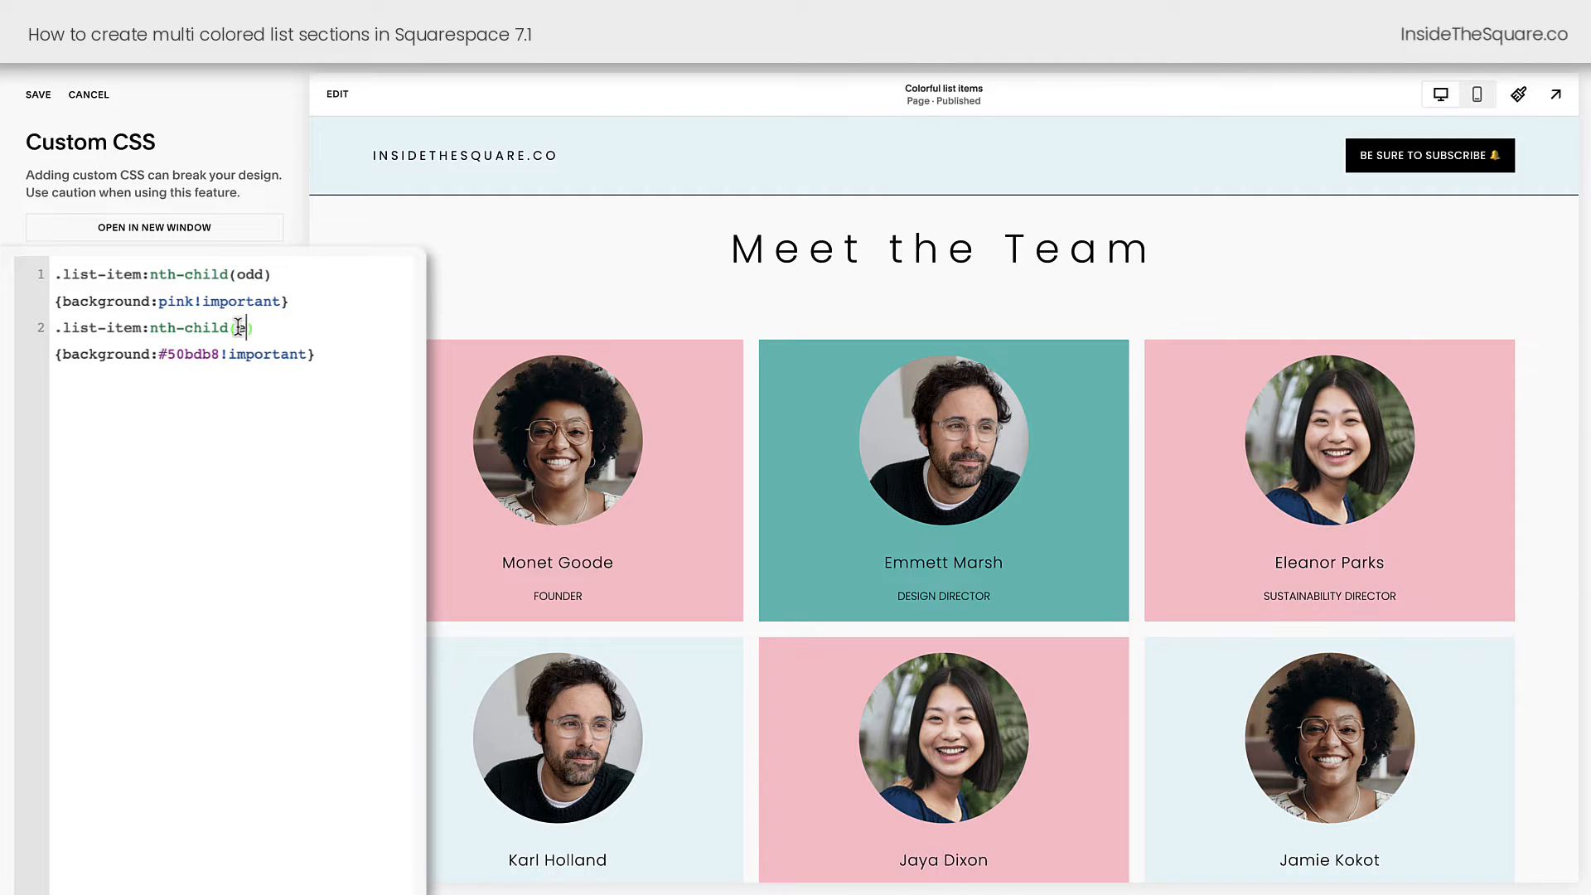
Step: Write nth-of-type 3n+1/3n+2/3n+3 rules with #E5F5F6, #F6EDCE, #F8E0D9 backgrounds
text(ven)
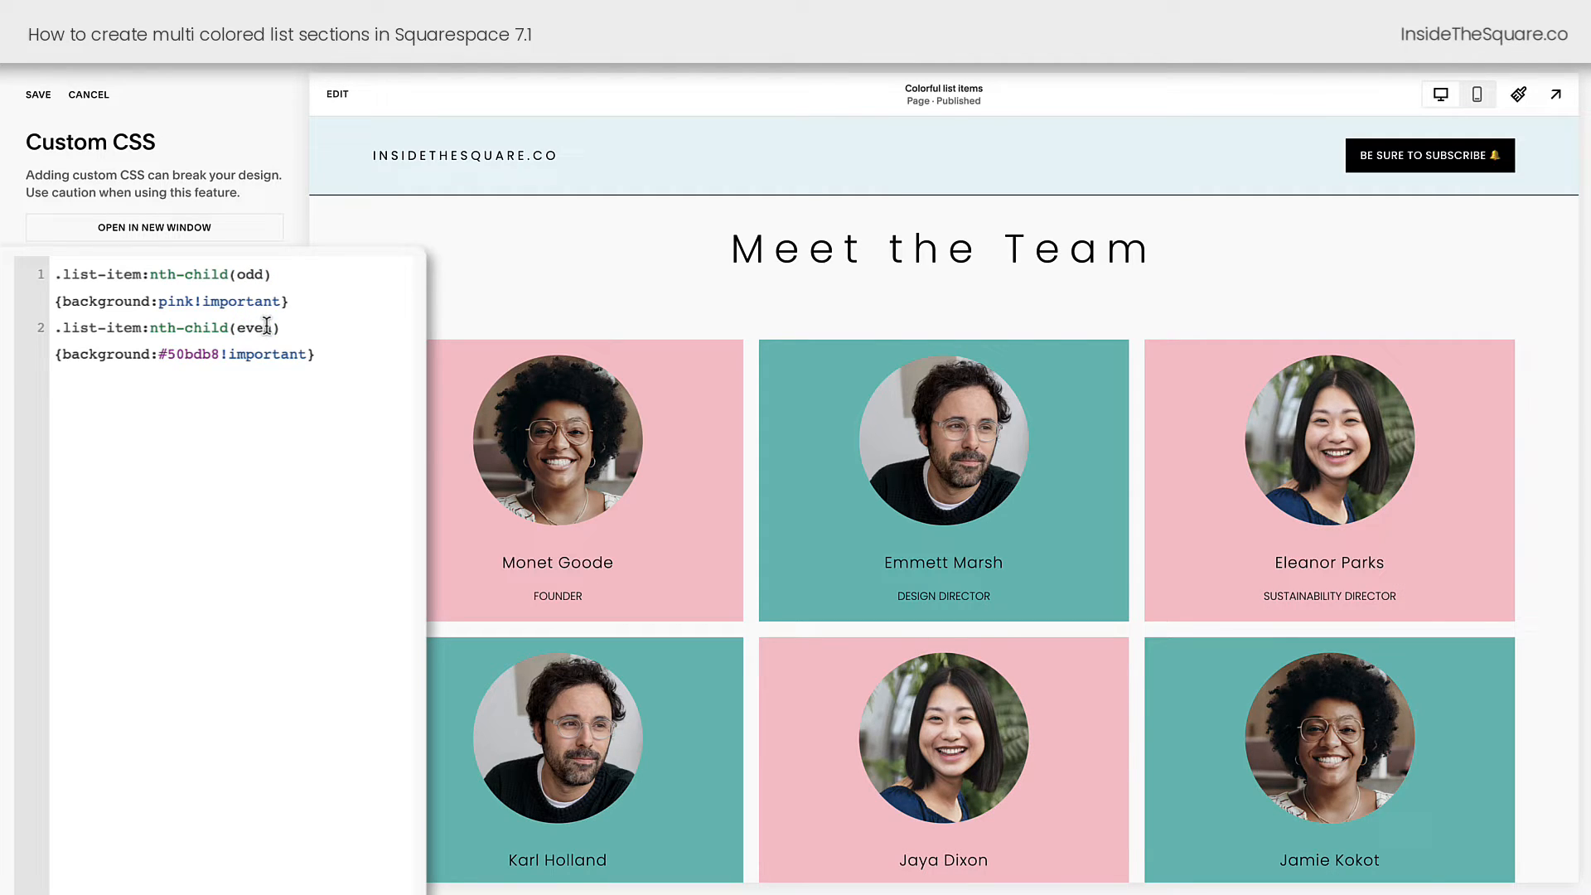
scroll(down, 3)
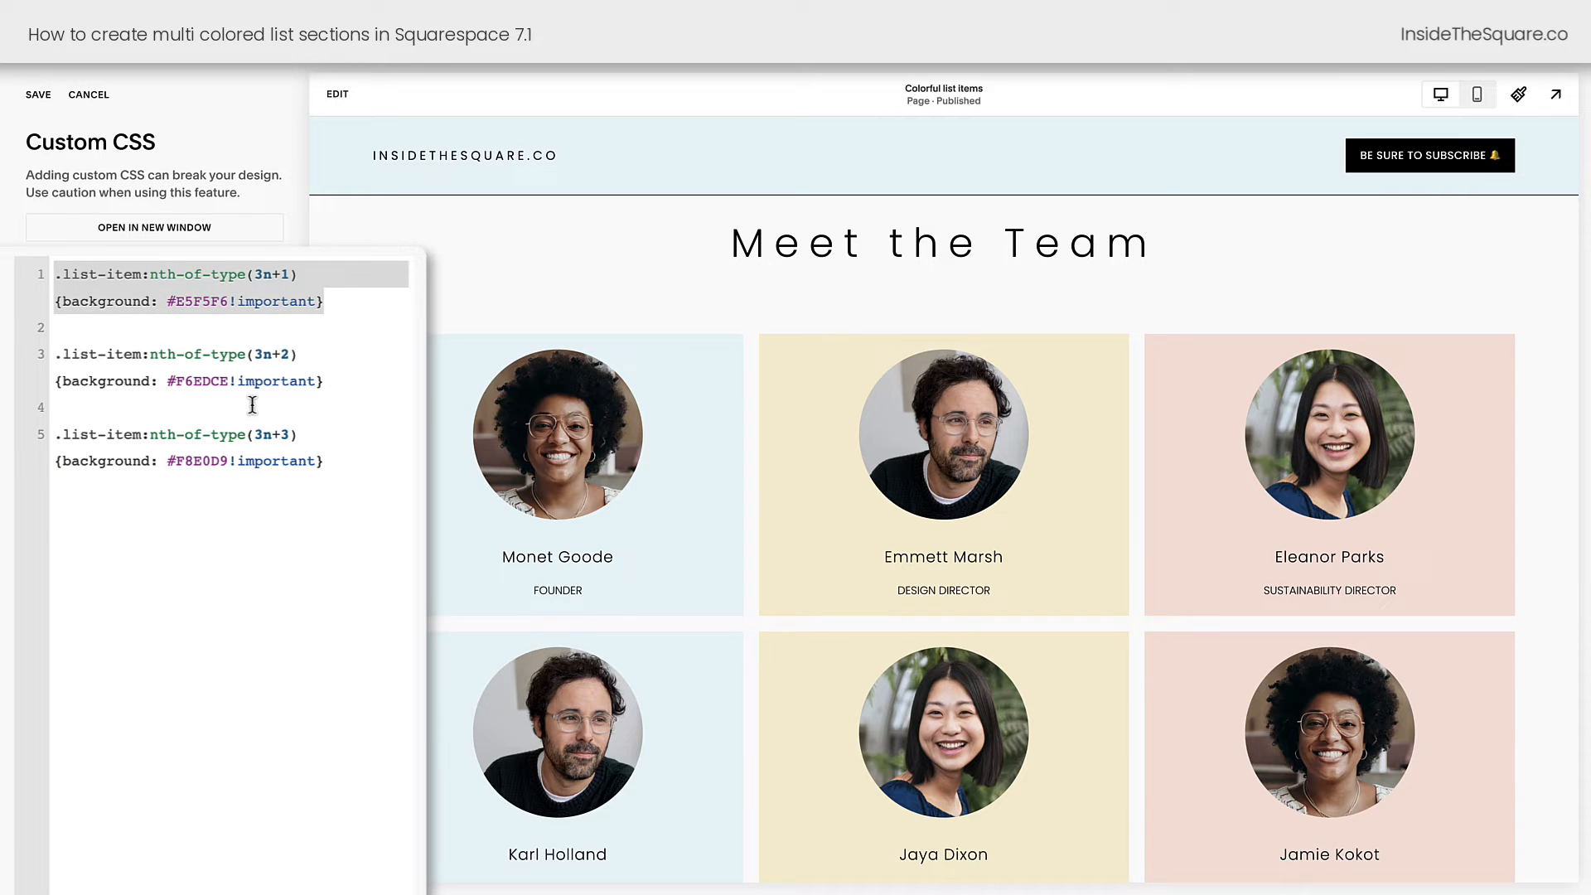
mouse_move(714, 505)
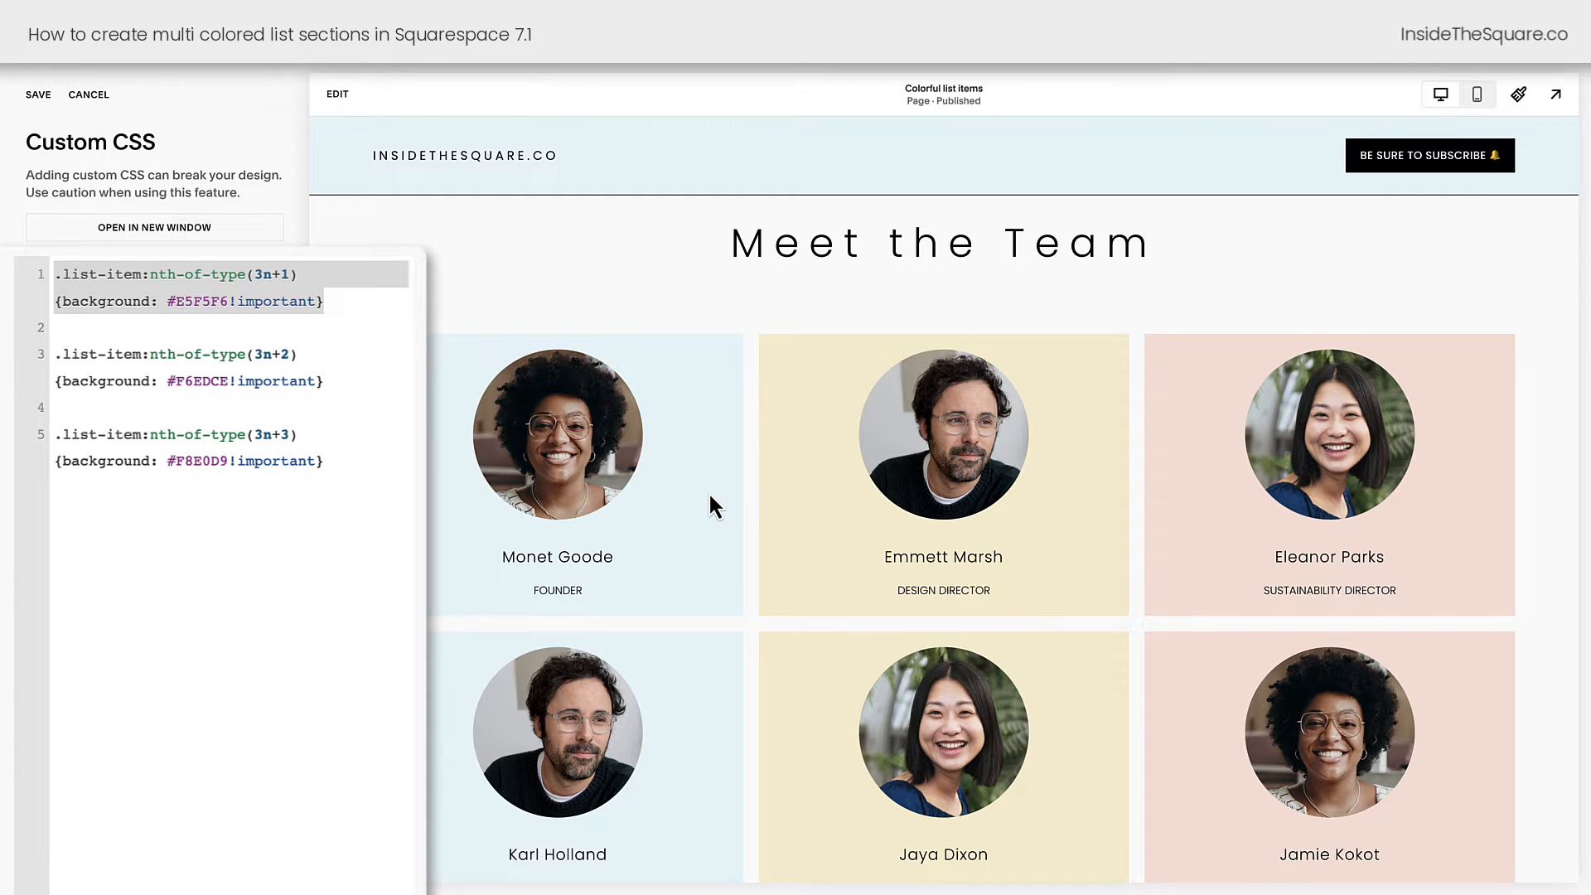
scroll(down, 3)
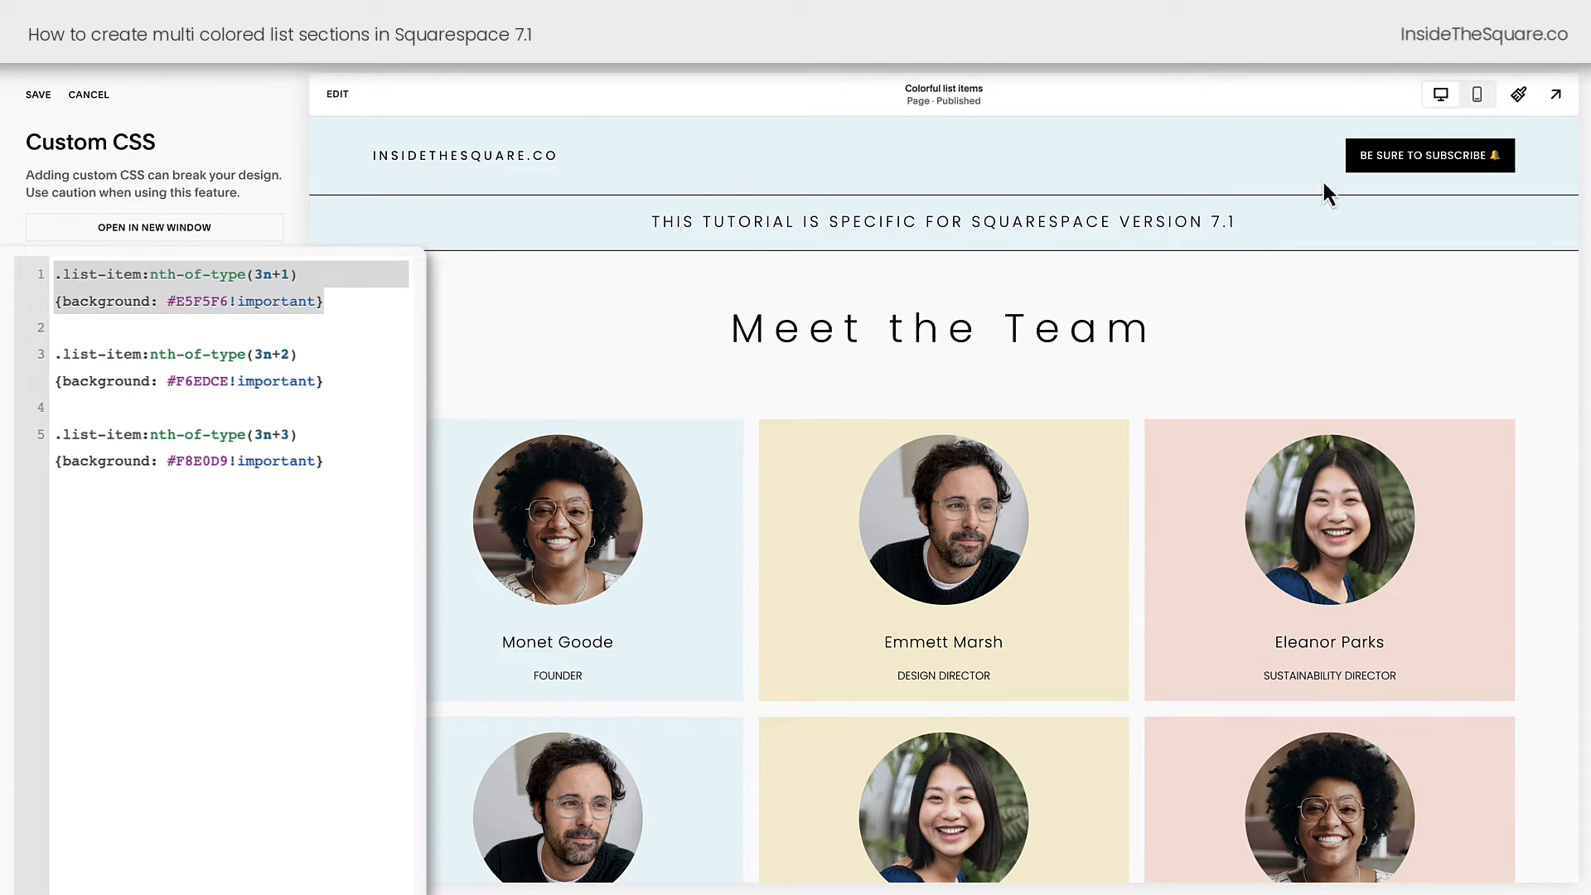
mouse_move(1350, 65)
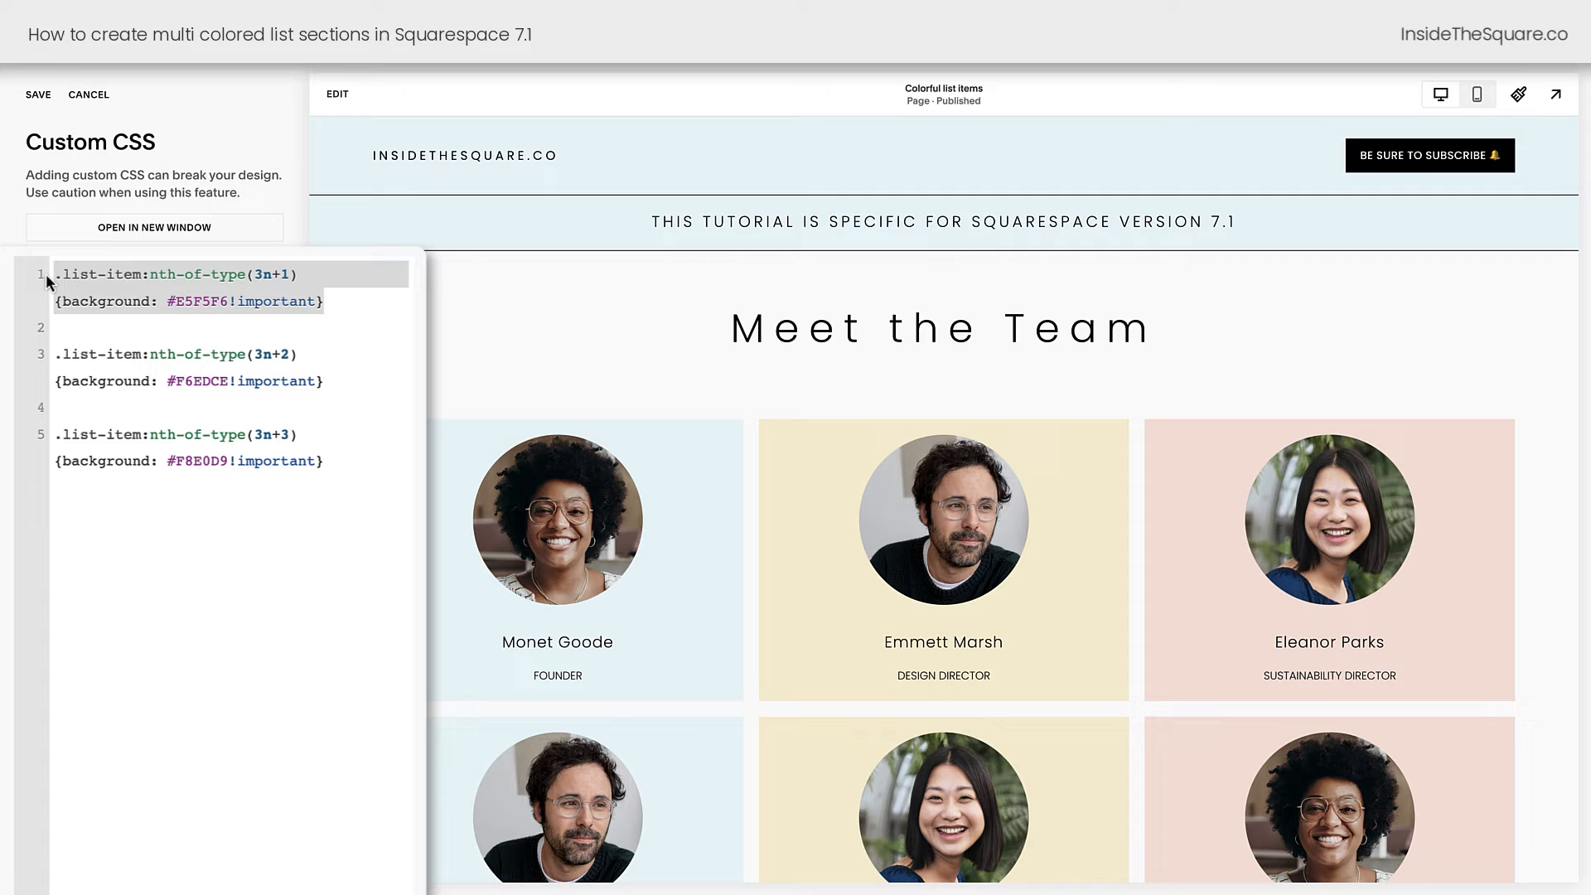
Step: Prefix each rule with section[data-section-id="654a88ff2b08d81b447fbabc"] and check the preview
text(section[data-section-id="654a88ff2b08d81b447fbabc"])
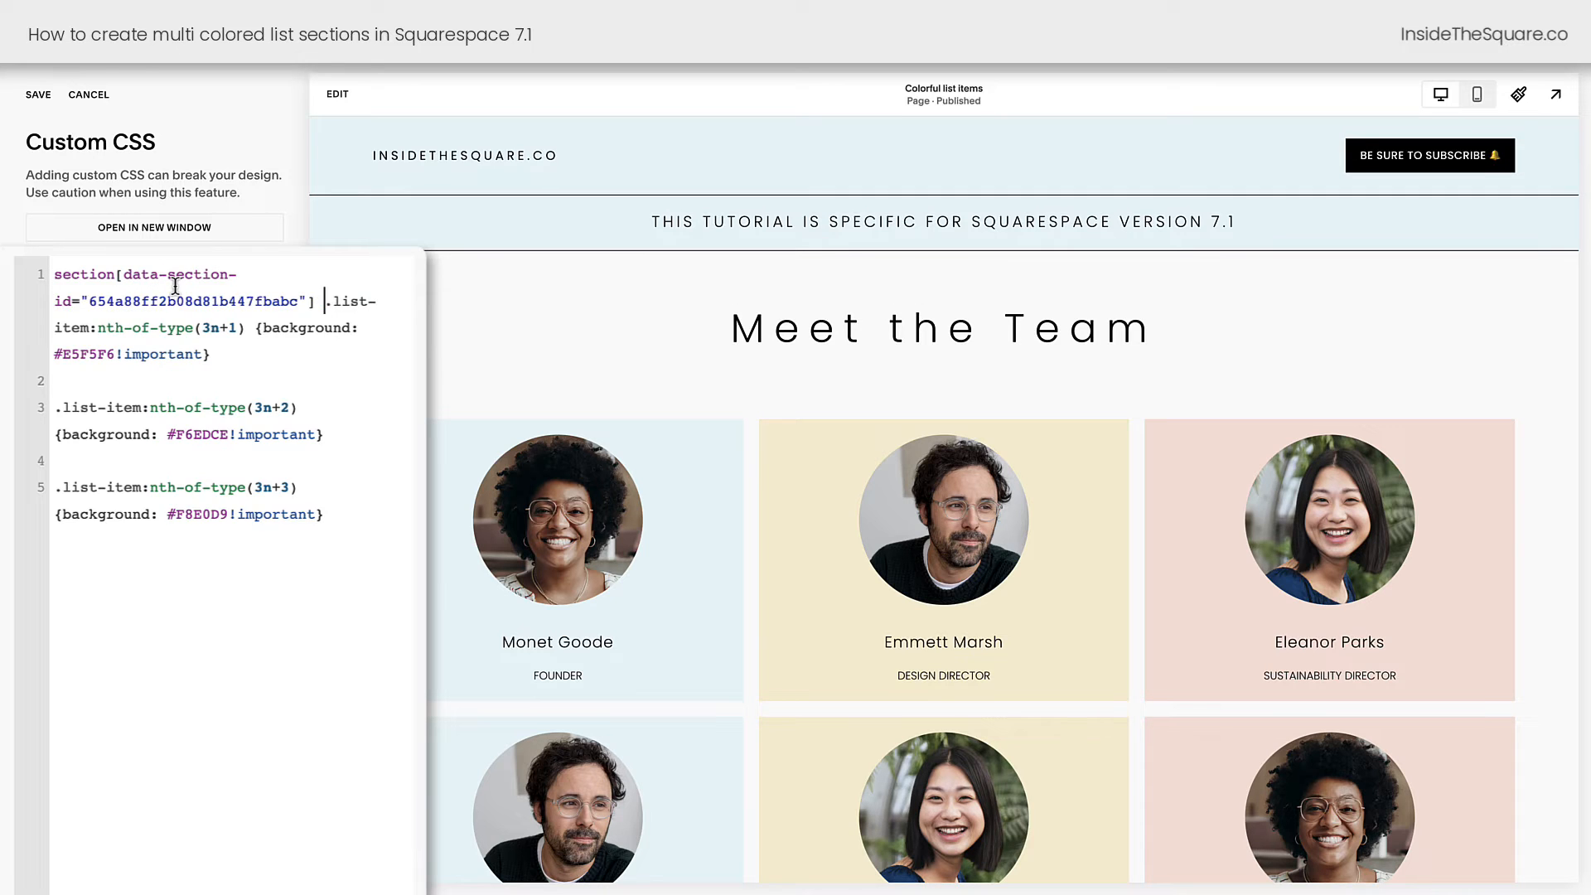
text(section[data-section-id="654a88ff2b08d81b447fbabc"])
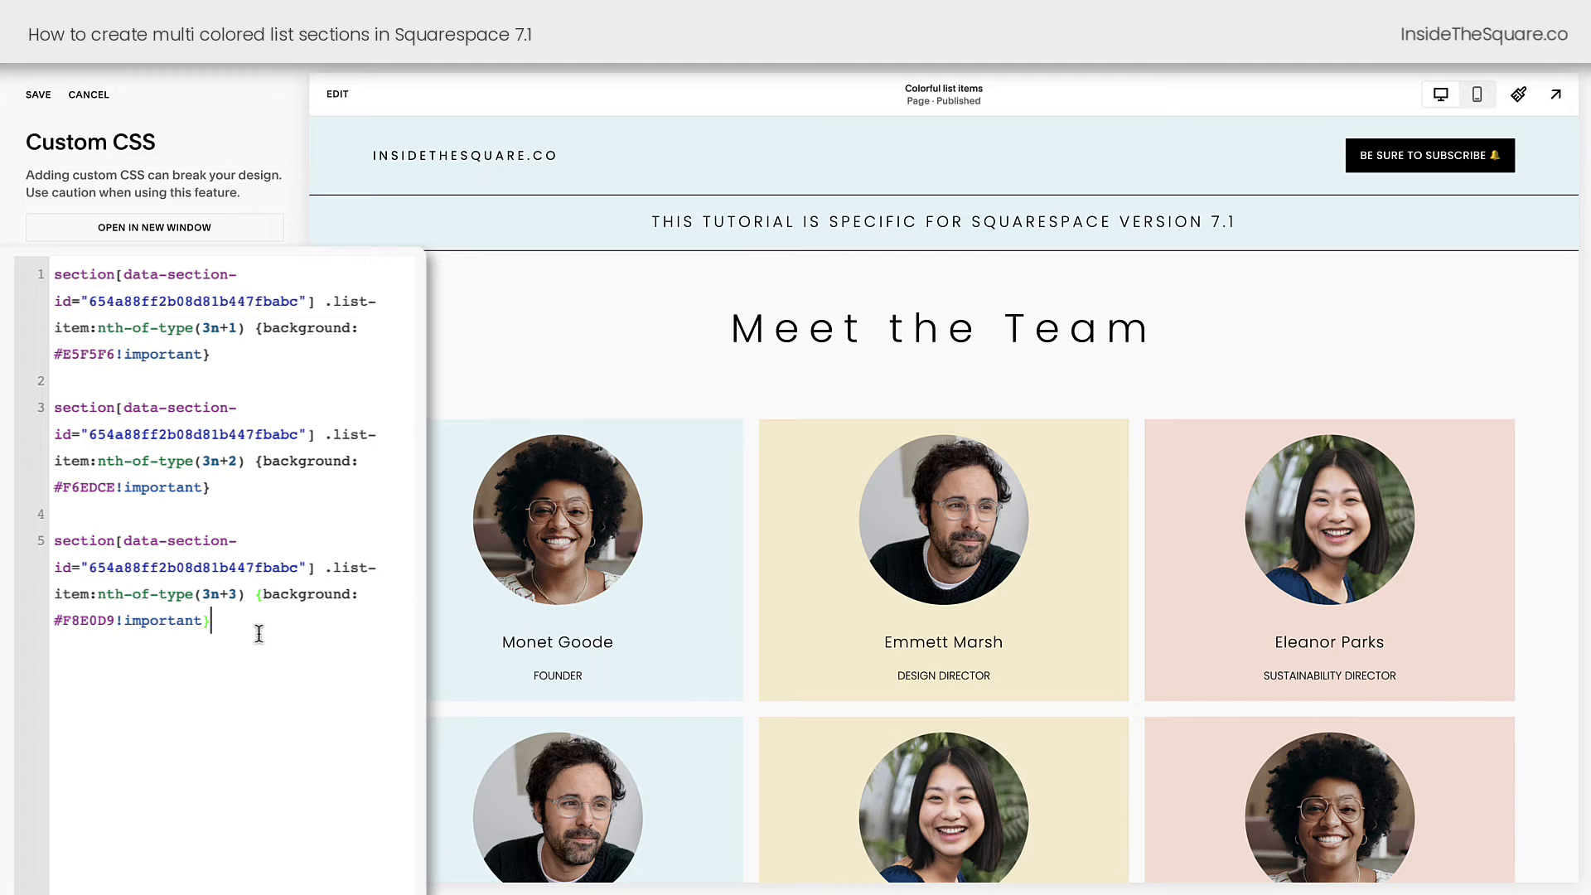
mouse_move(566, 550)
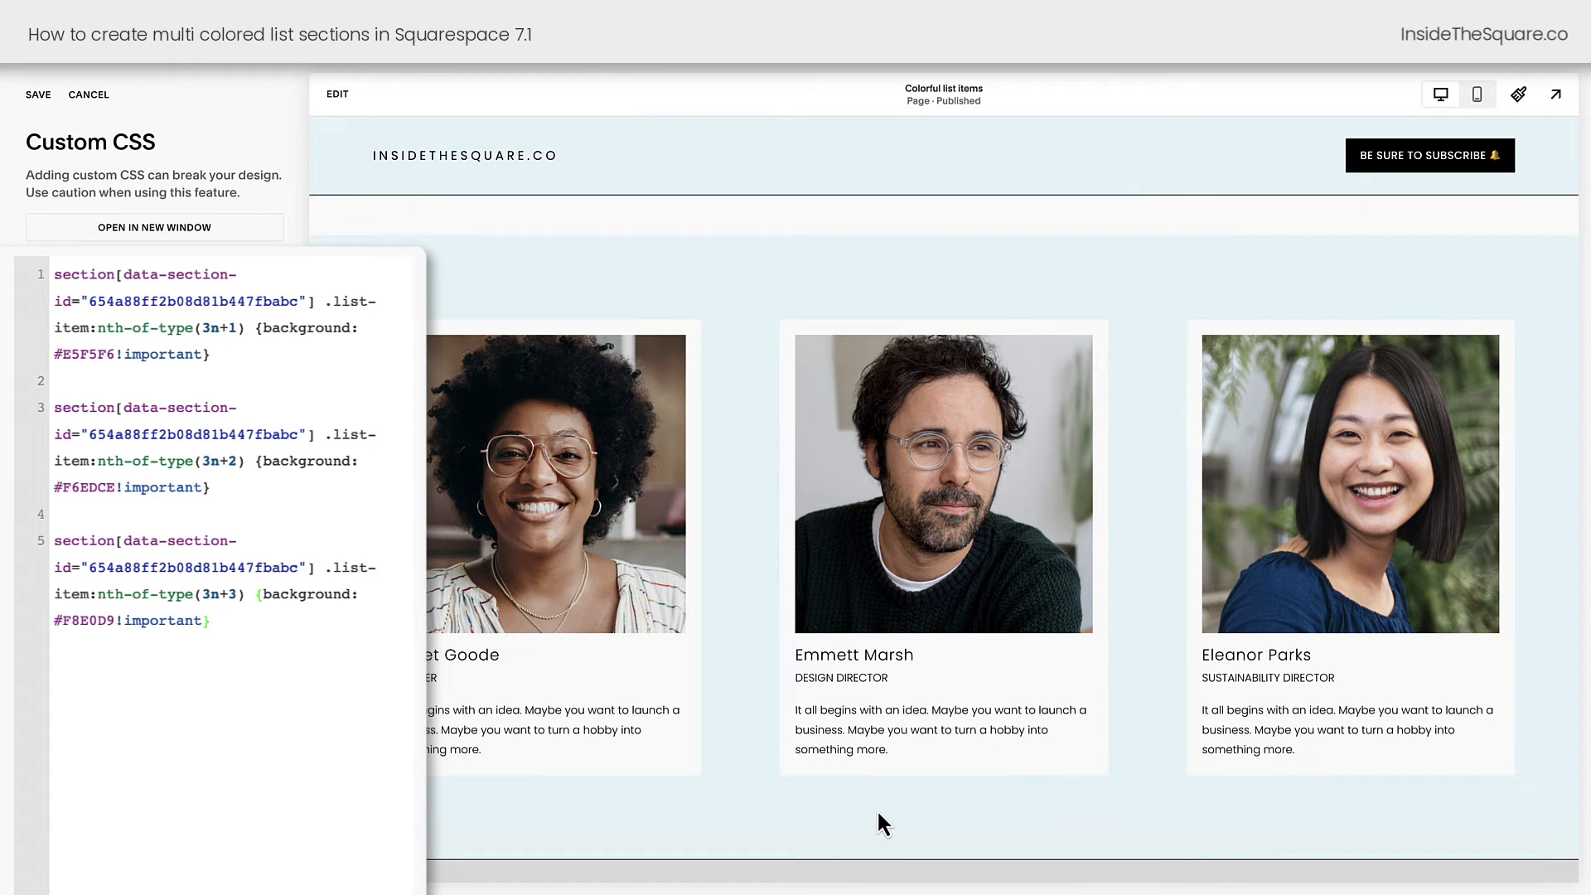
scroll(down, 3)
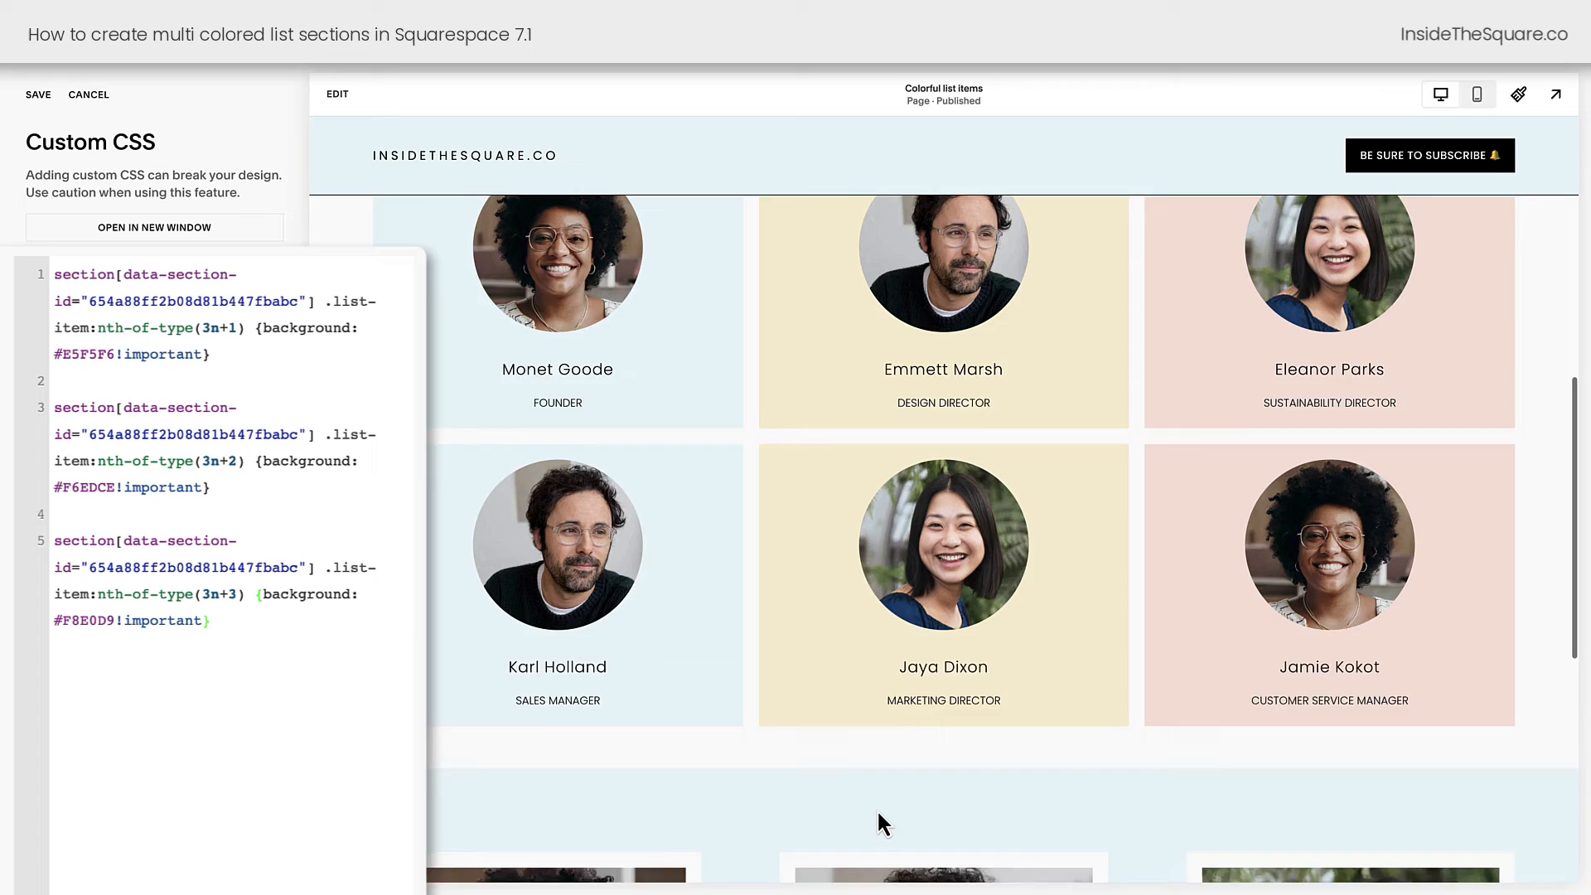
scroll(up, 3)
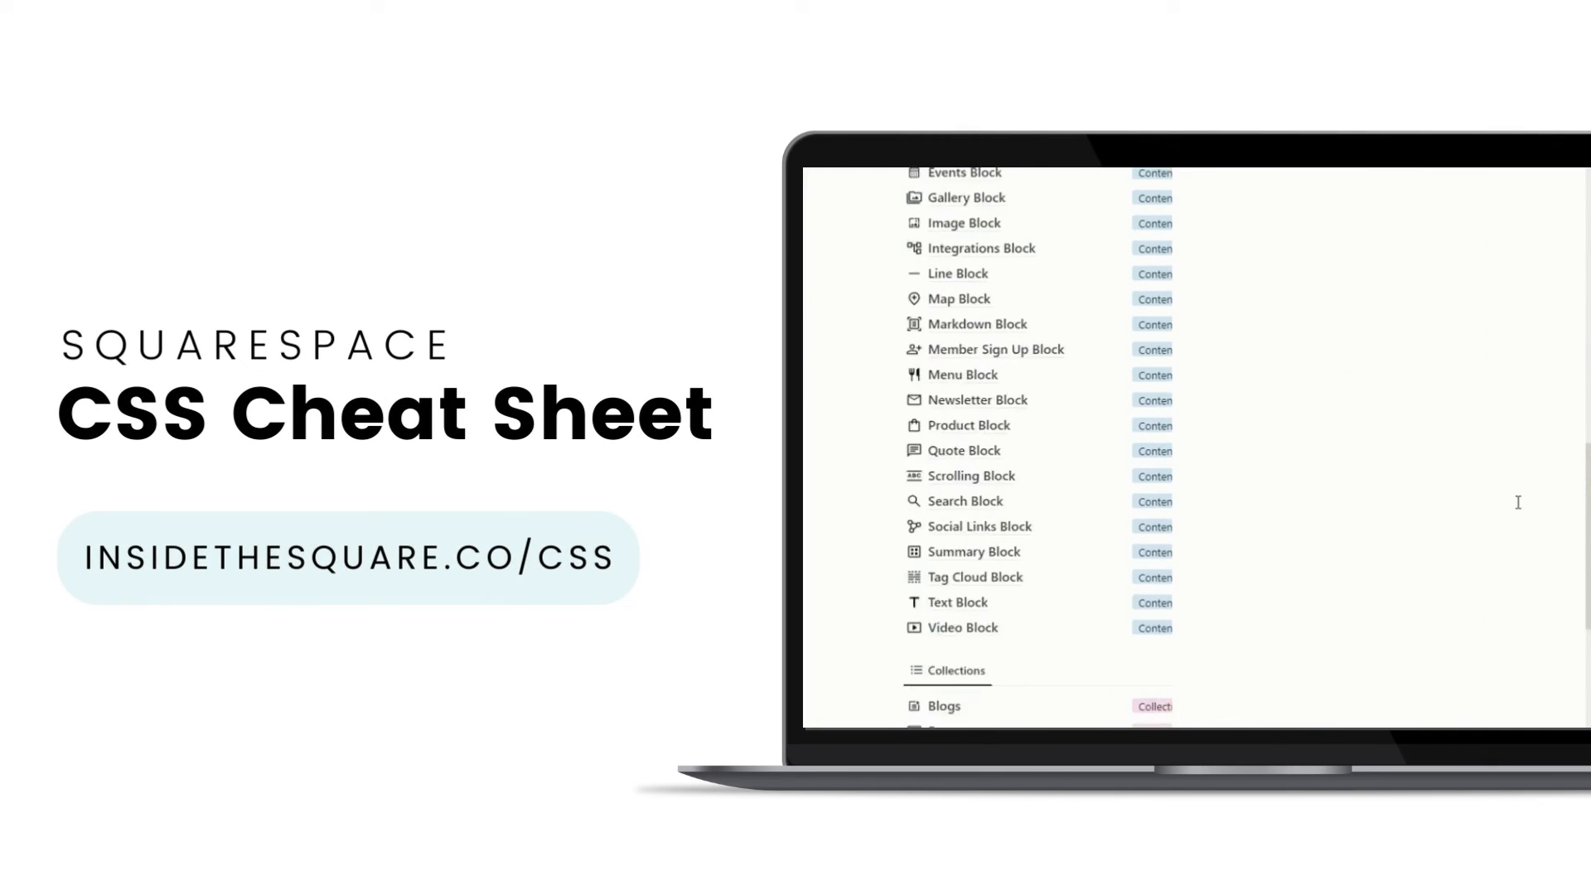
Step: Open the cheat sheet's Videos page and expand Video List Style Snippets
scroll(down, 3)
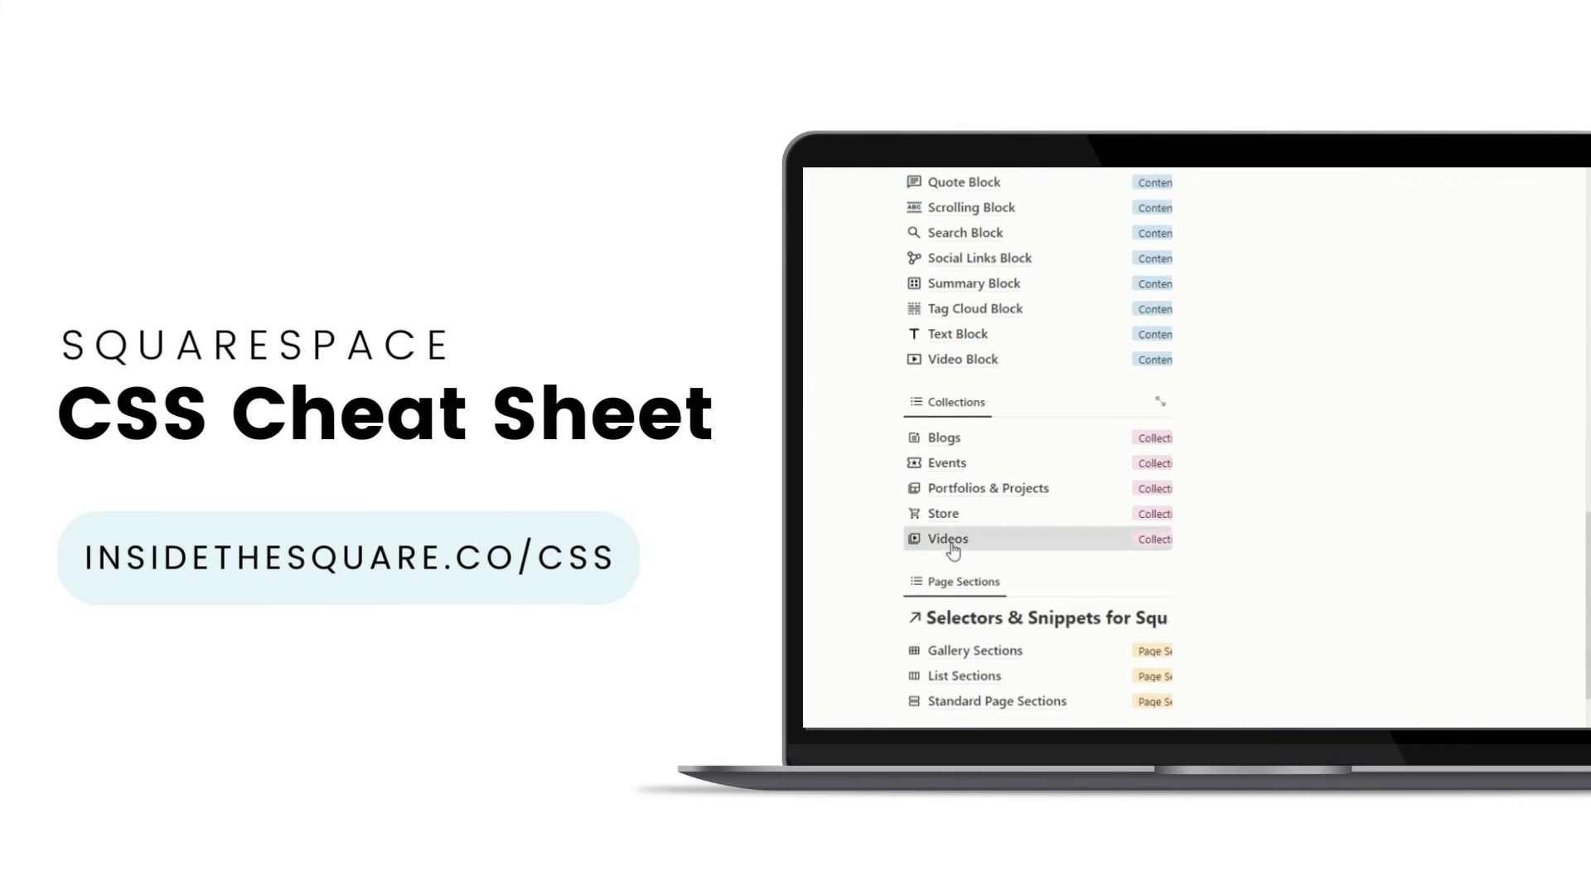
click(946, 539)
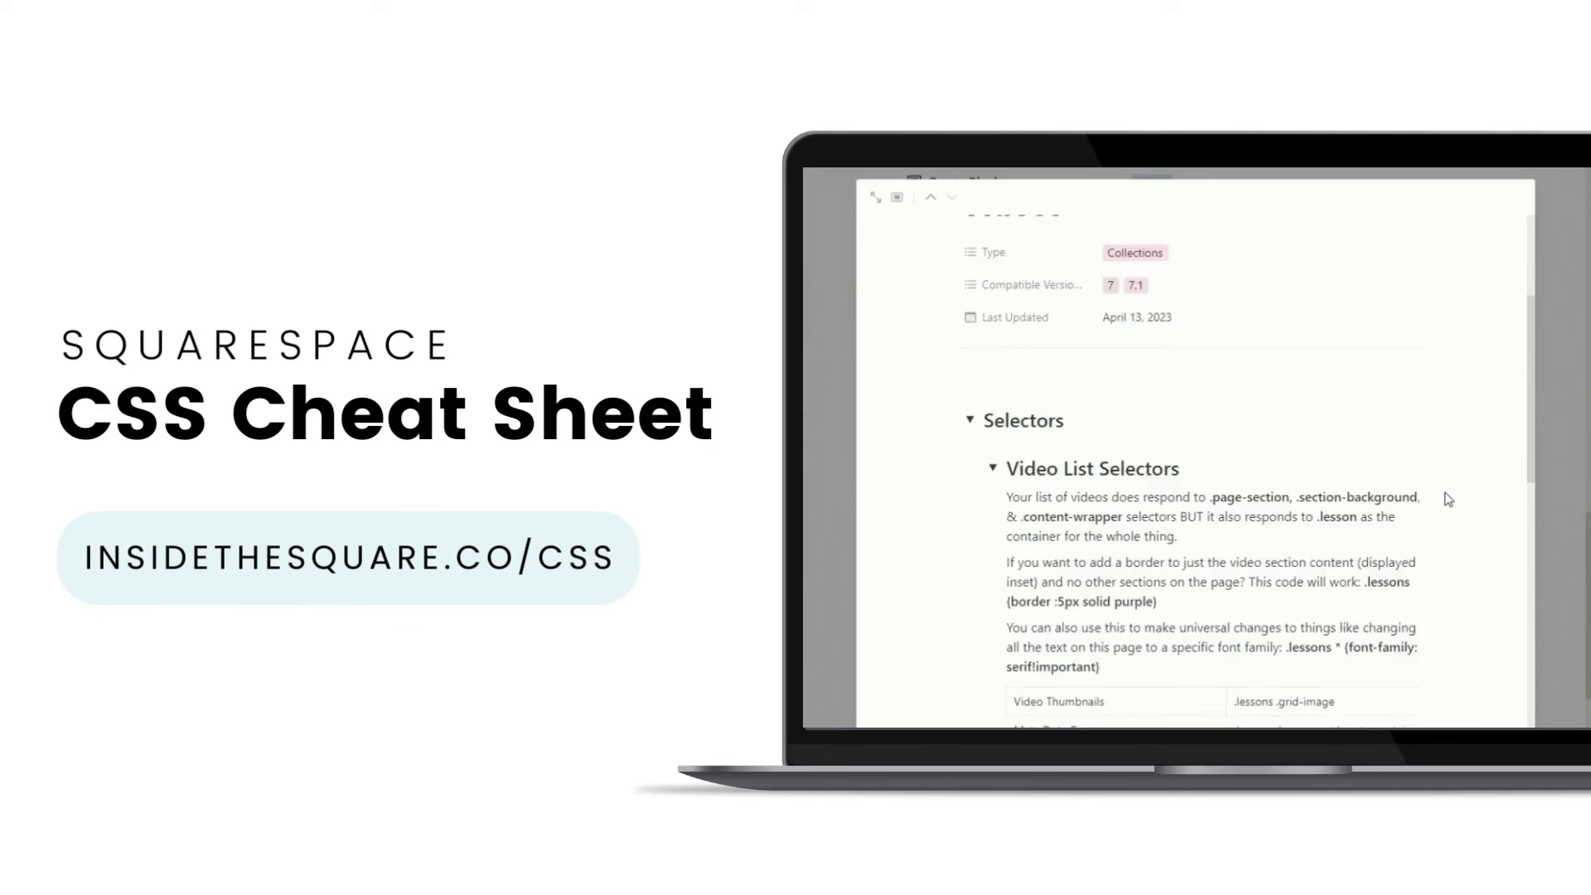
scroll(down, 3)
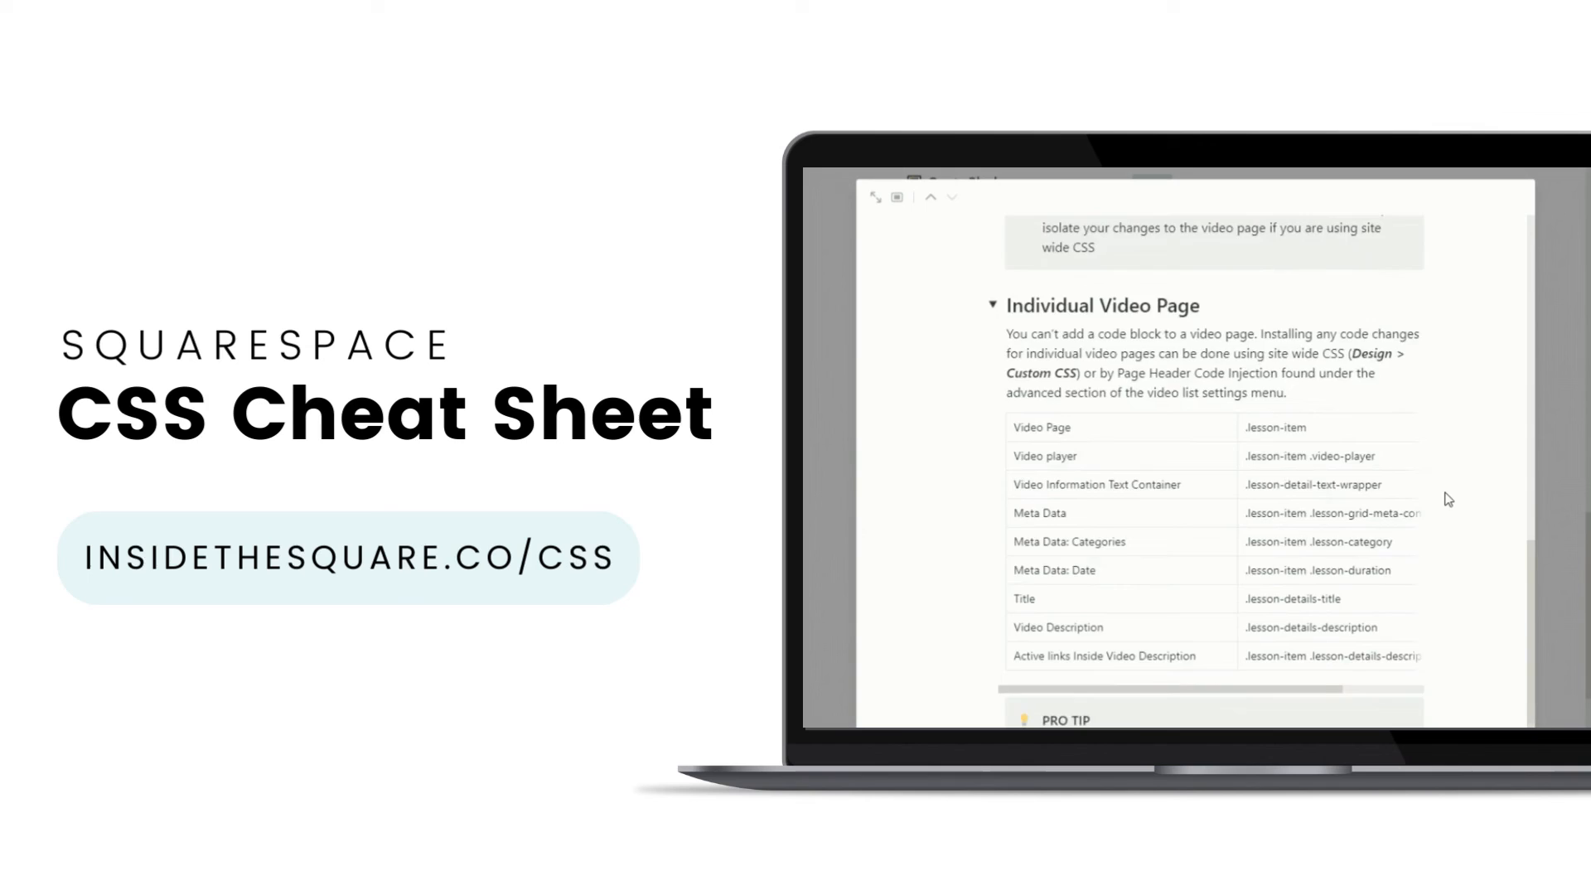
scroll(down, 3)
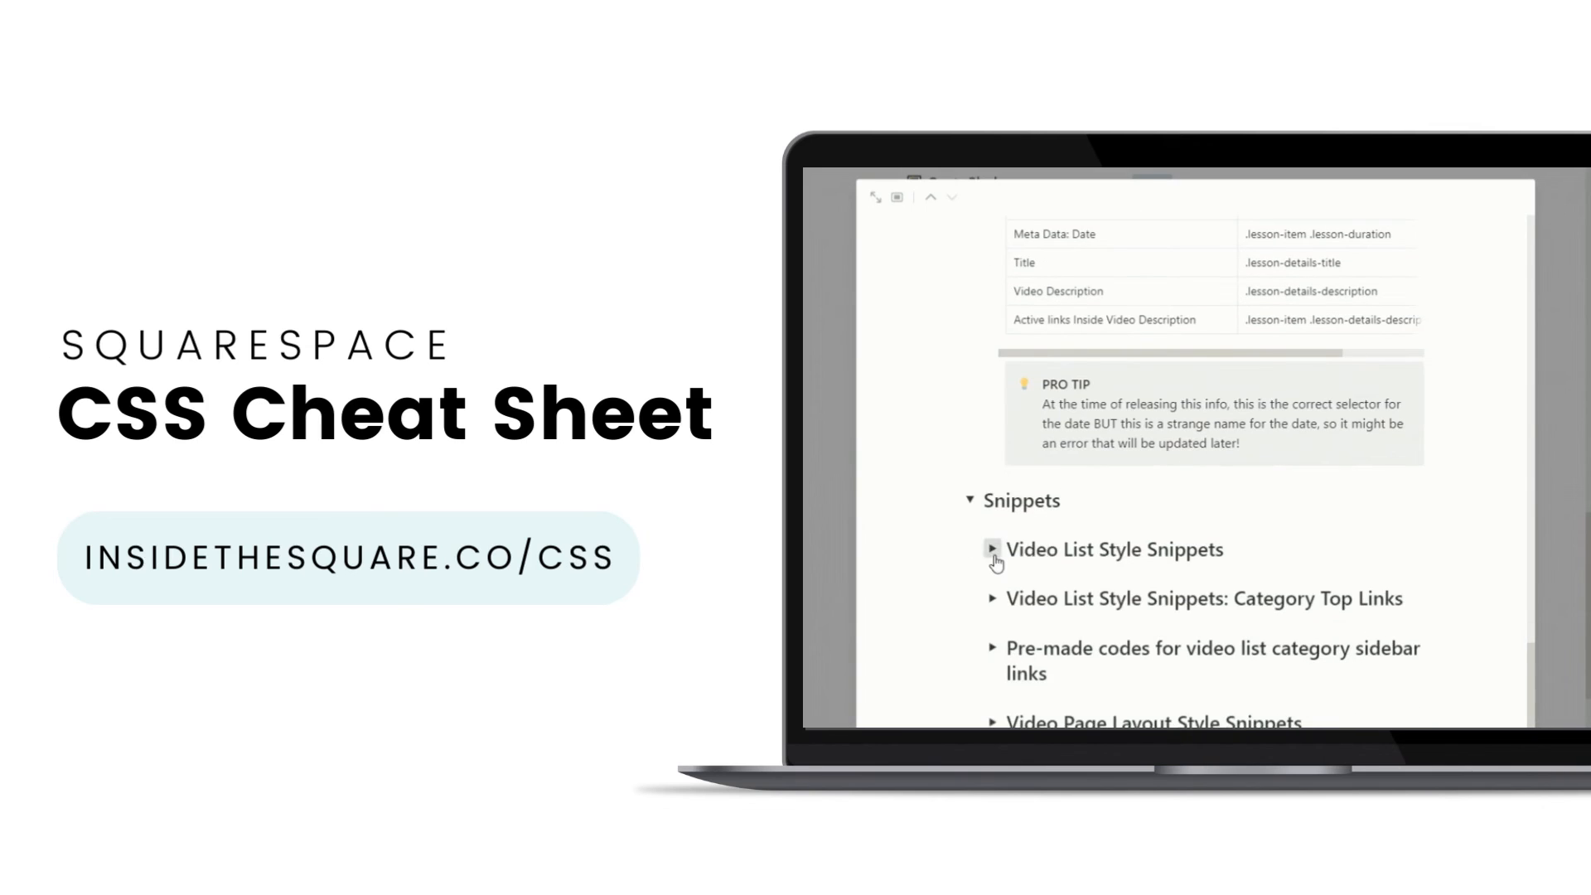
click(990, 552)
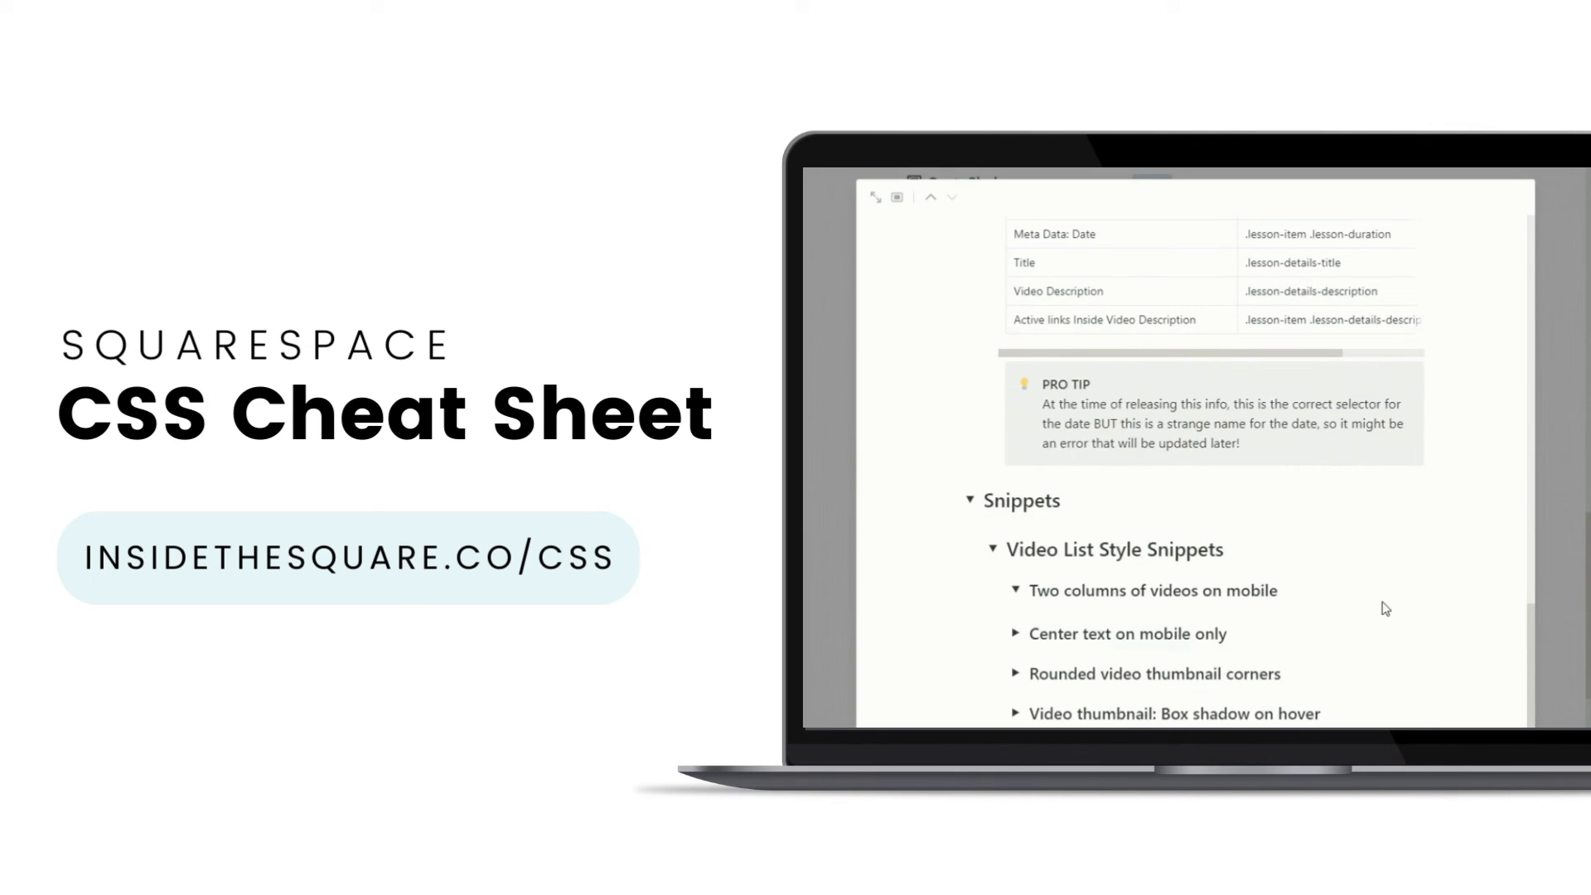